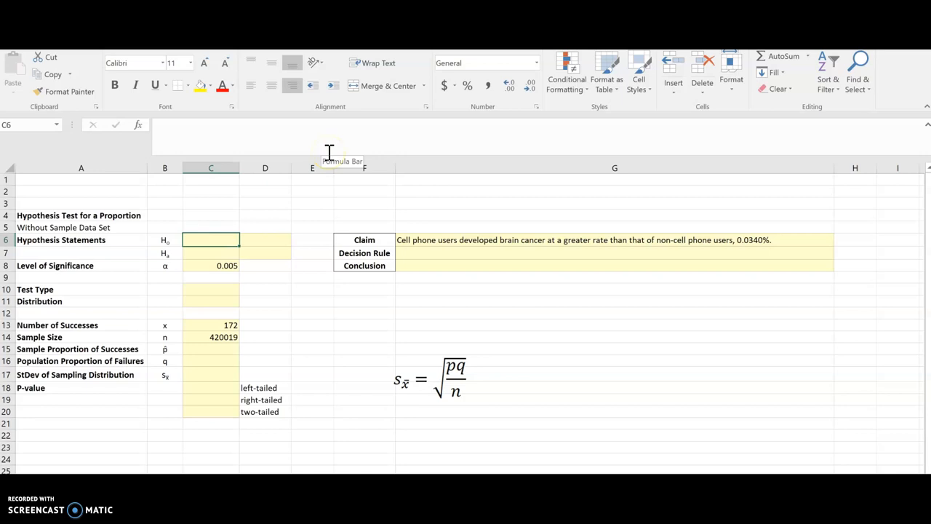
- Enter p and p> with 0.00034 for the alternative hypothesis and label it as the claim
text(p)
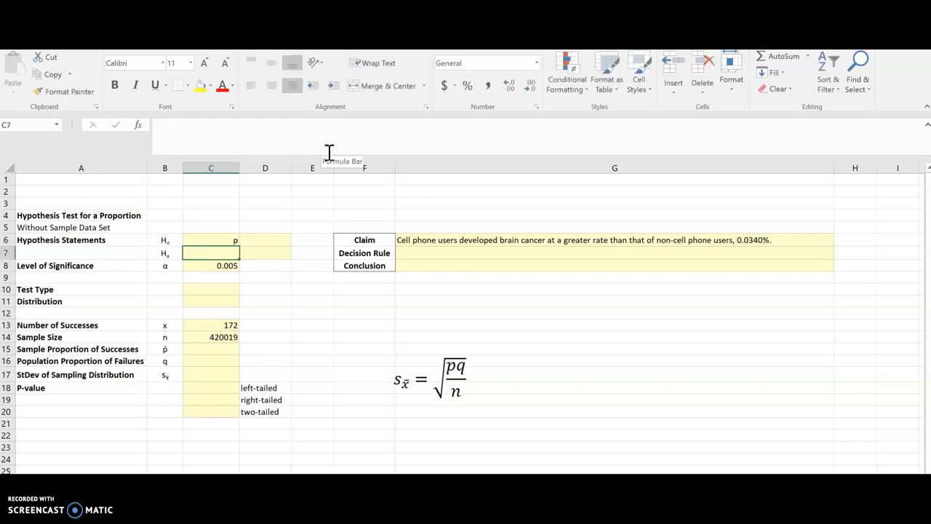
text(p>)
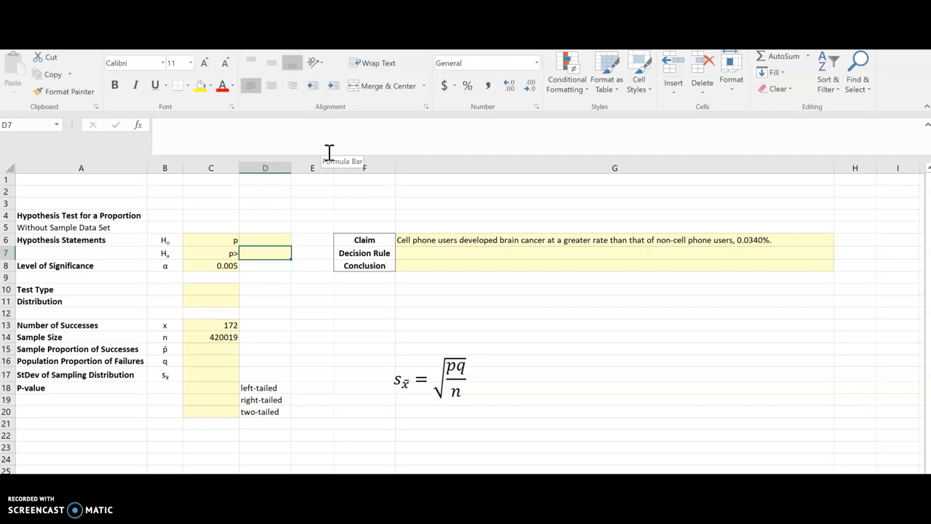
text(0.00034)
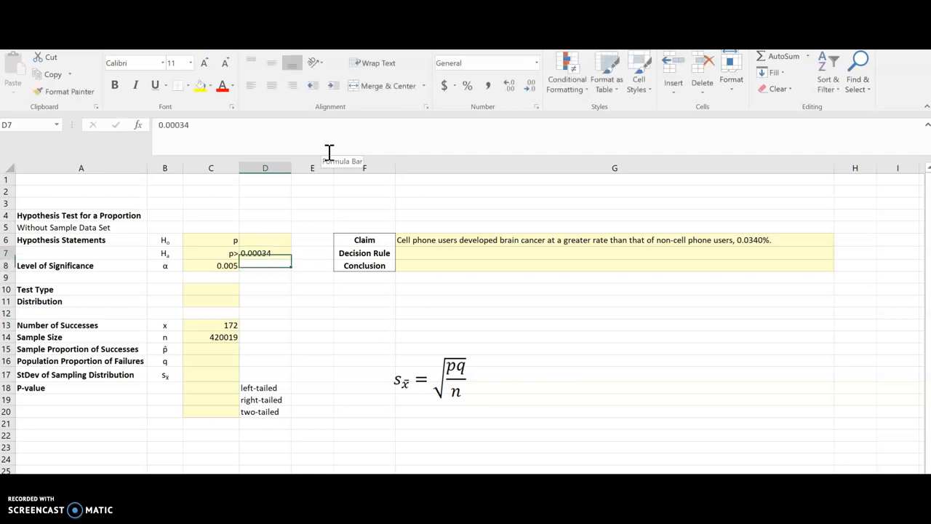
click(311, 254)
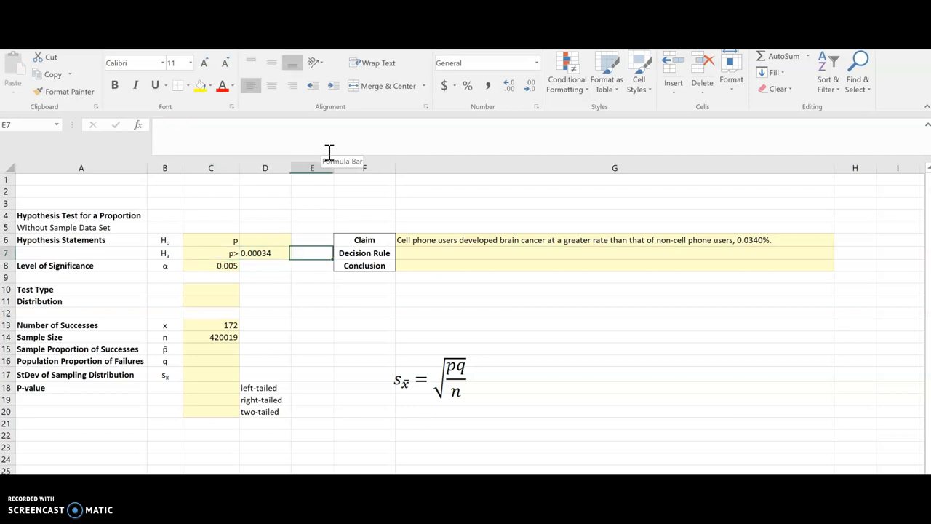
text(ca)
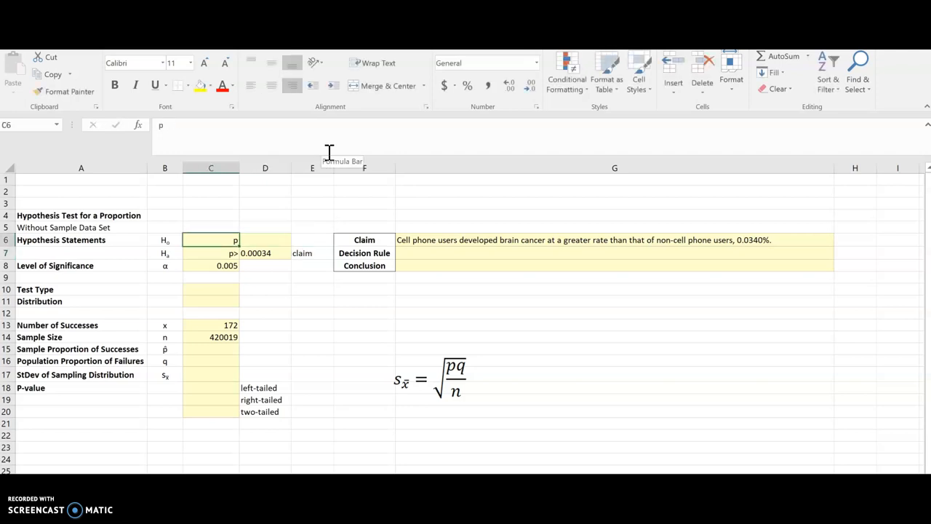
- Enter = 0.00034 as the null hypothesis value and move on to the Test Type cell
text(=)
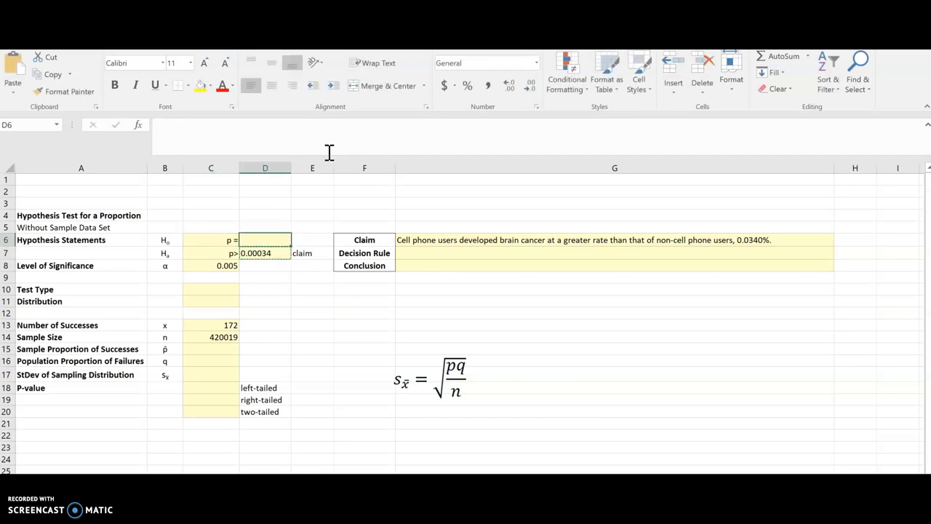
text(0.00034)
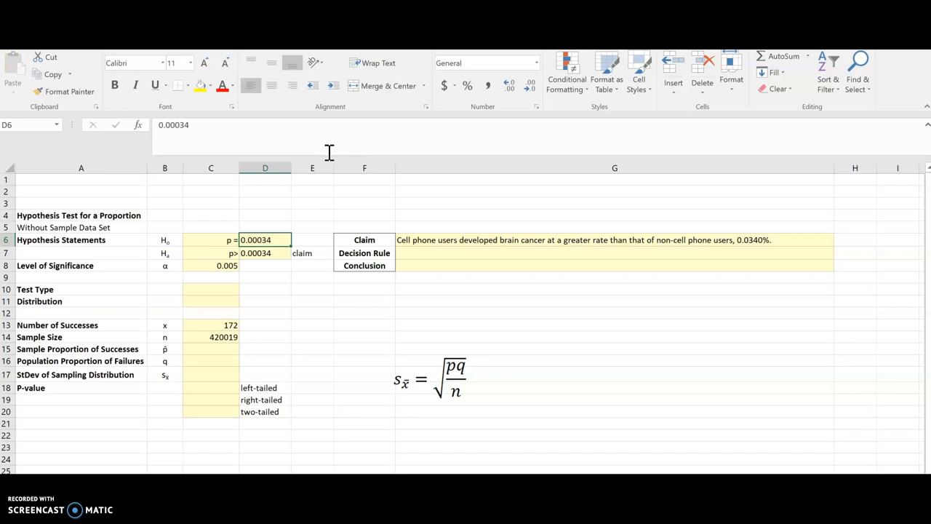
click(265, 265)
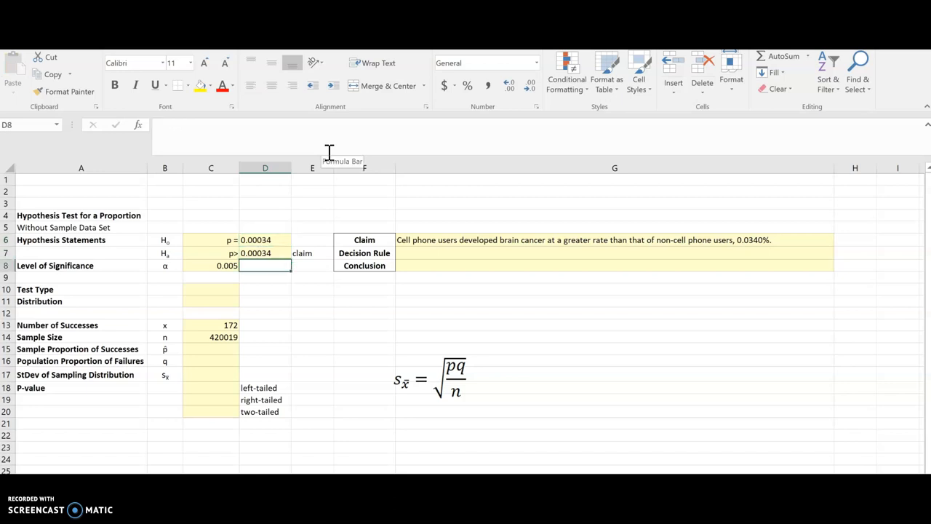
click(211, 288)
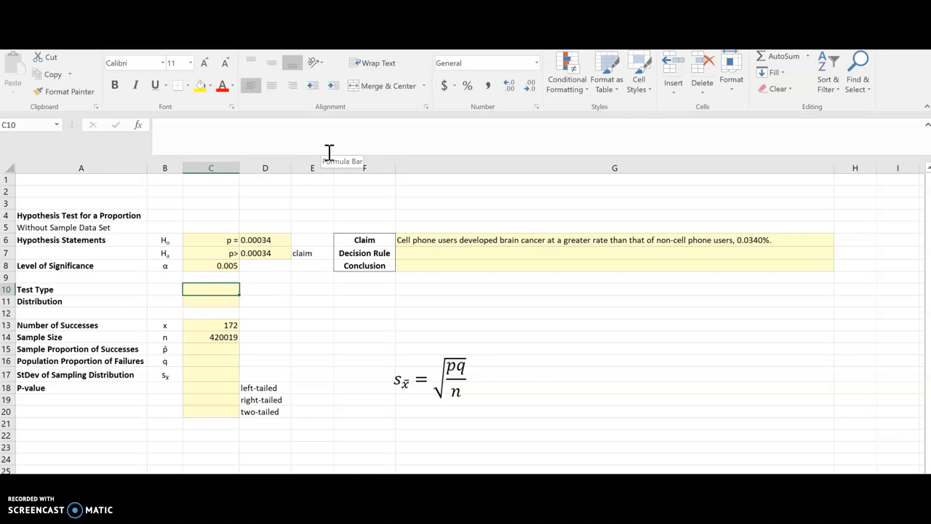
- Record the test type as right-tailed and the distribution as normal
text(right-tailed)
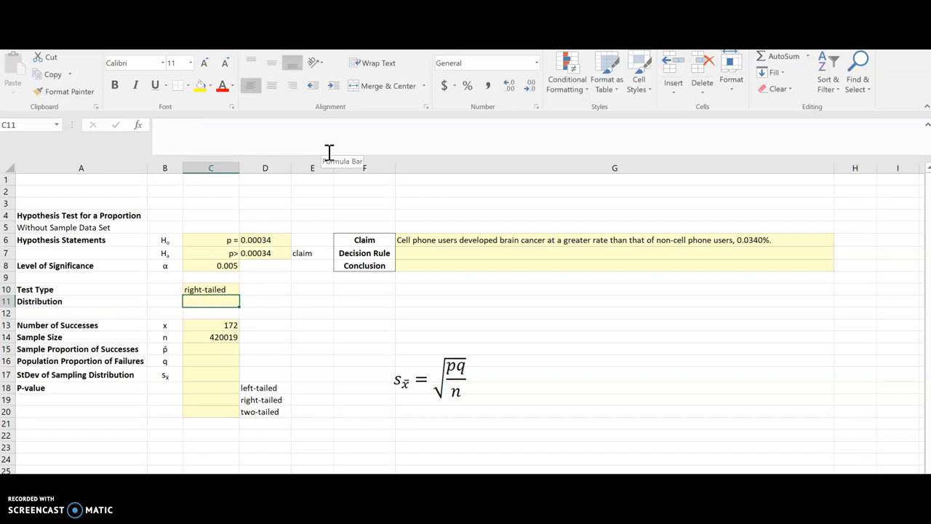
text(normal)
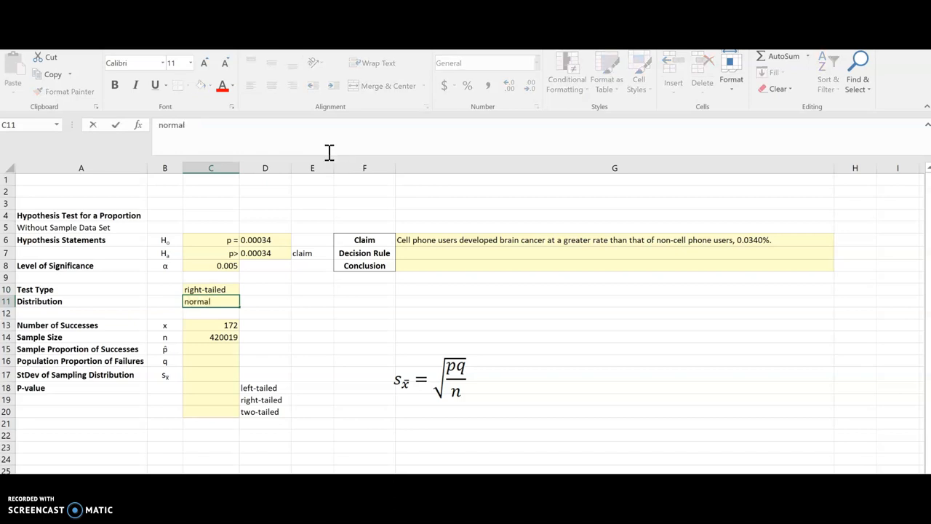
click(209, 349)
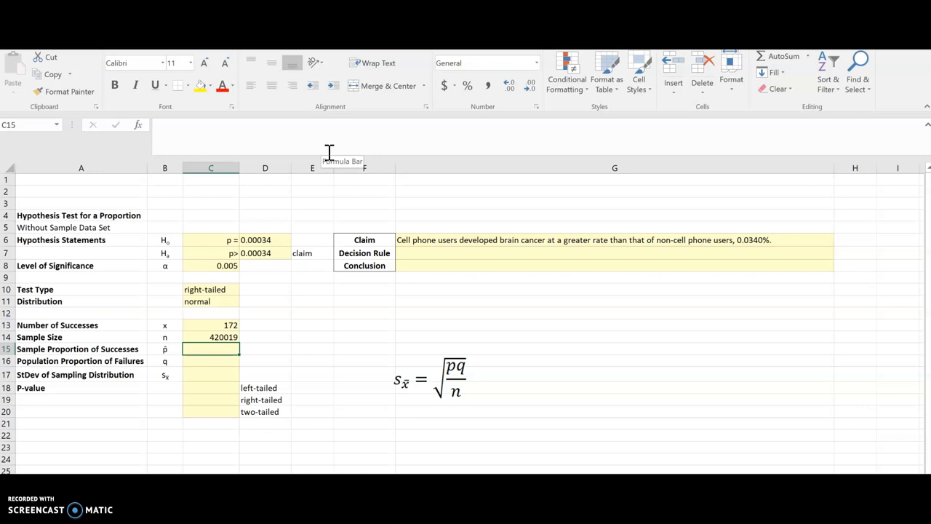
- Compute the sample proportion as successes over sample size 420019, giving 0.000409505
text(=)
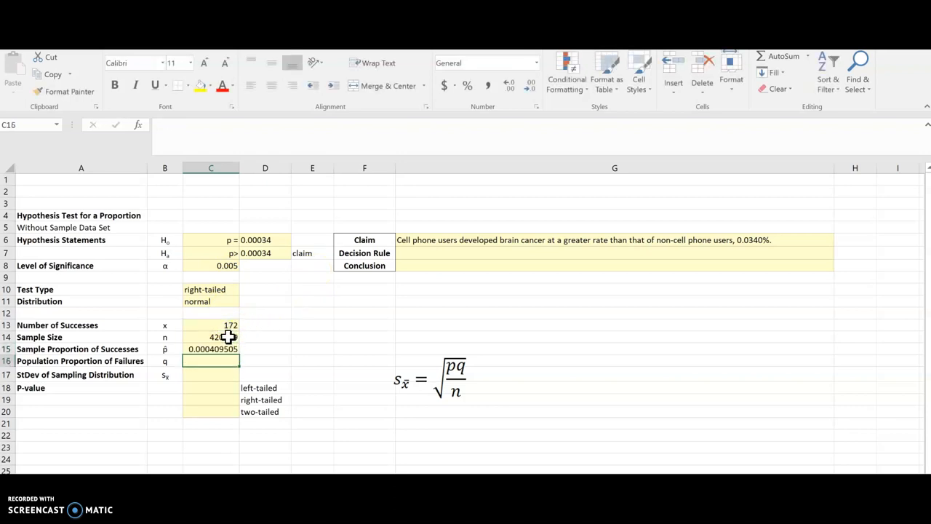
text(420019)
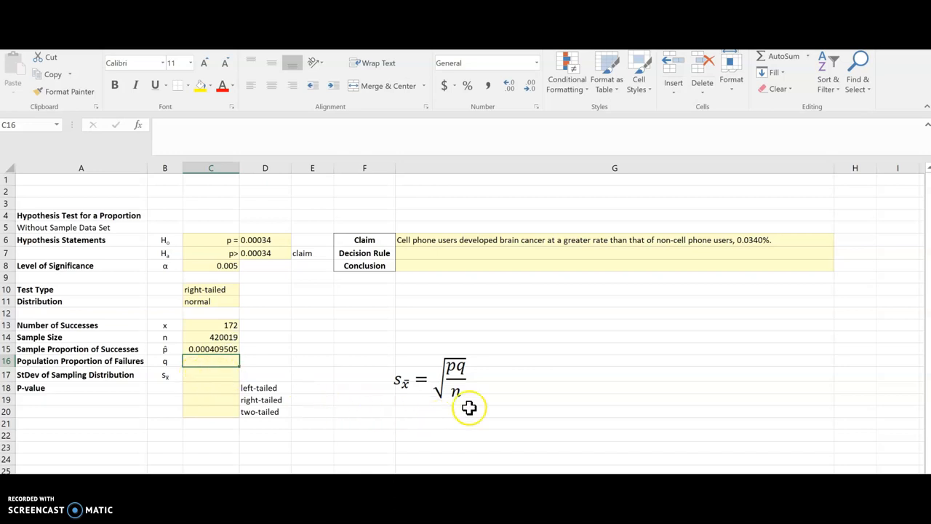
mouse_move(424, 419)
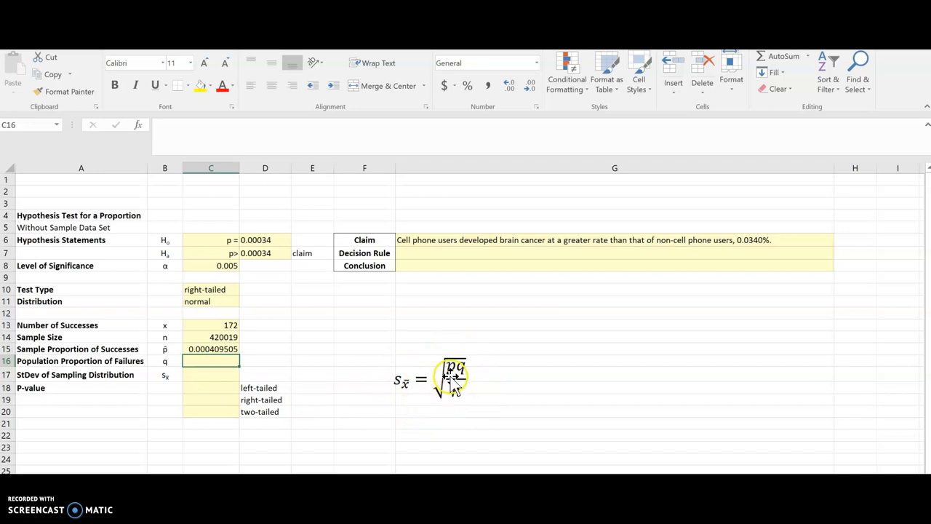
click(265, 238)
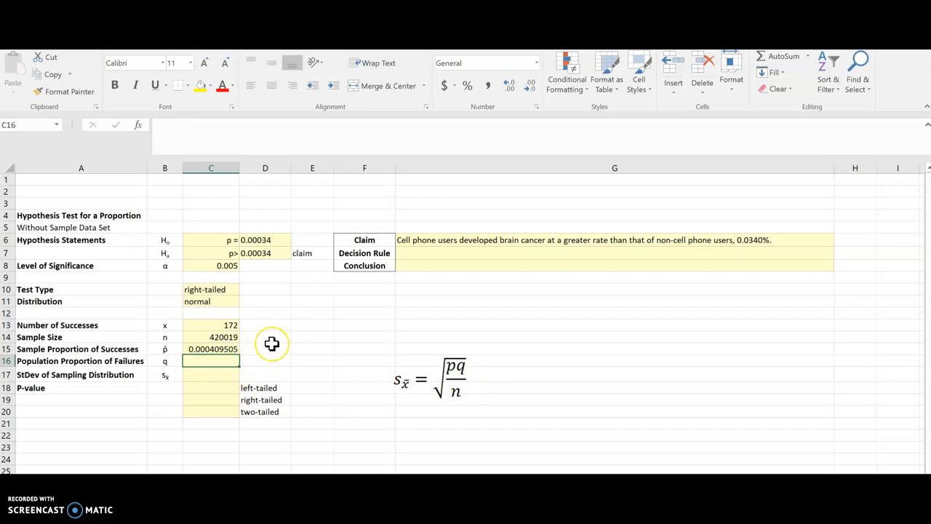
- Compute the failure proportion as =1- the hypothesised proportion in D6, giving 0.99966
text(=)
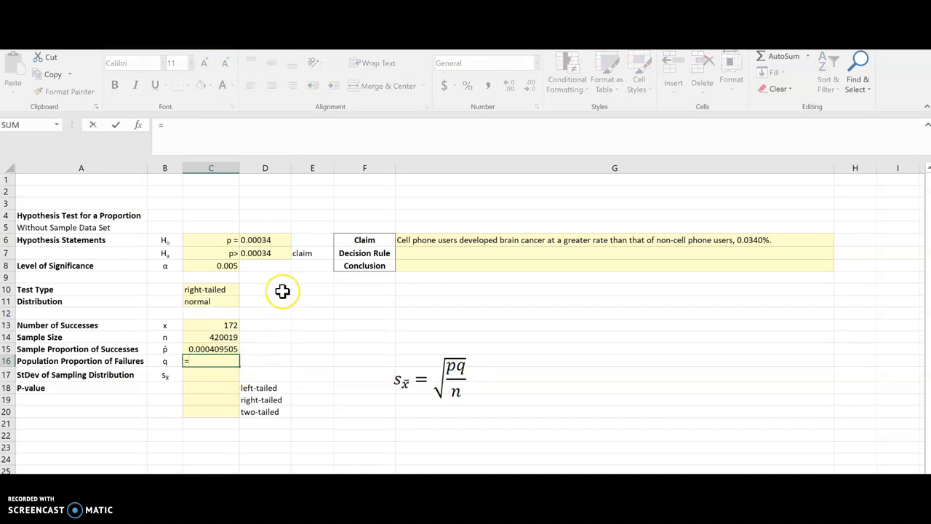
text(=1-)
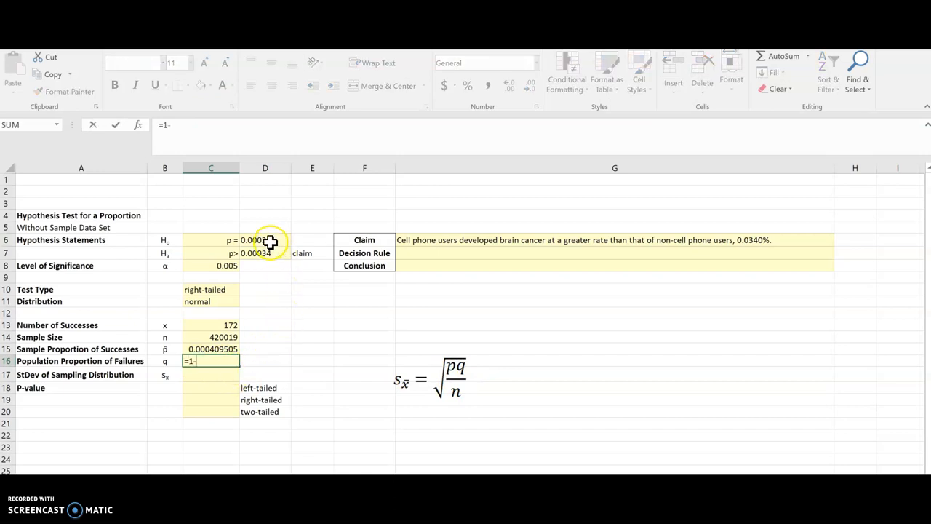
click(265, 240)
text(=)
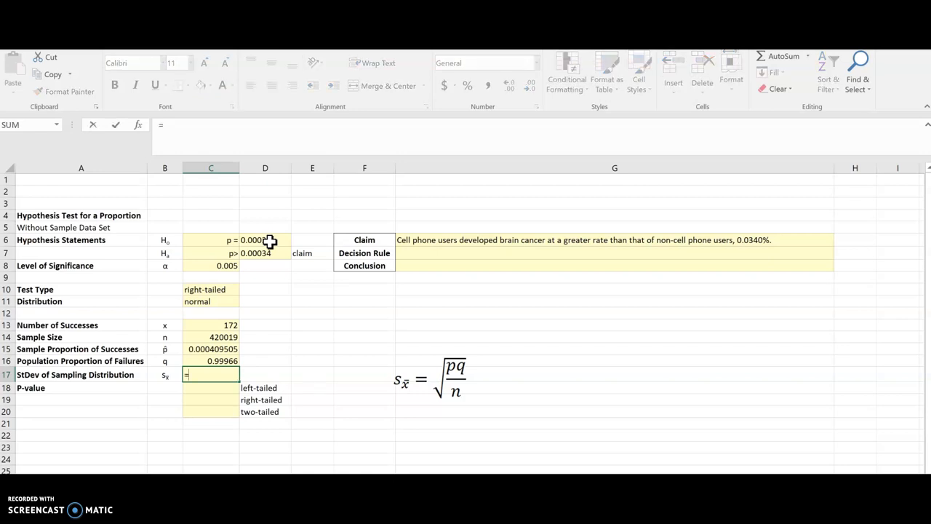
- Compute the standard deviation as SQRT(D6*C16/C14), giving 2.84467E-05
text(sqe)
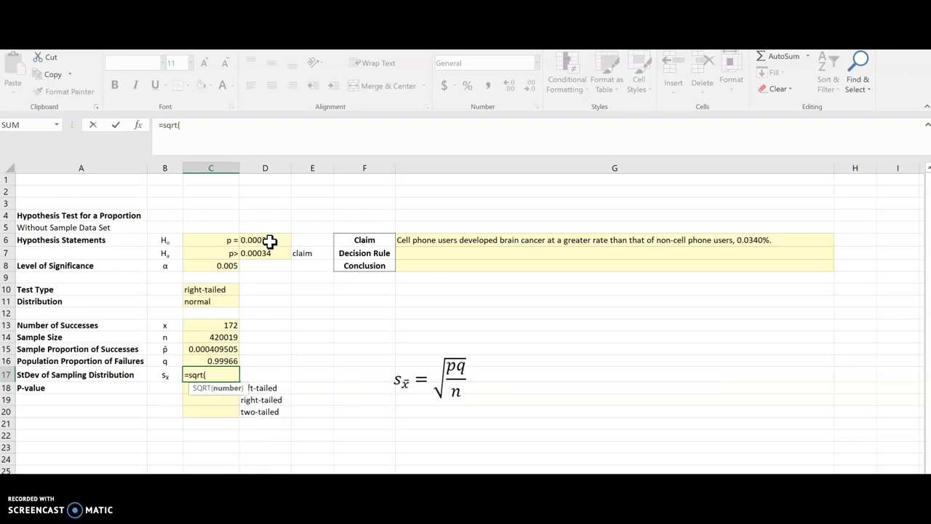
click(265, 240)
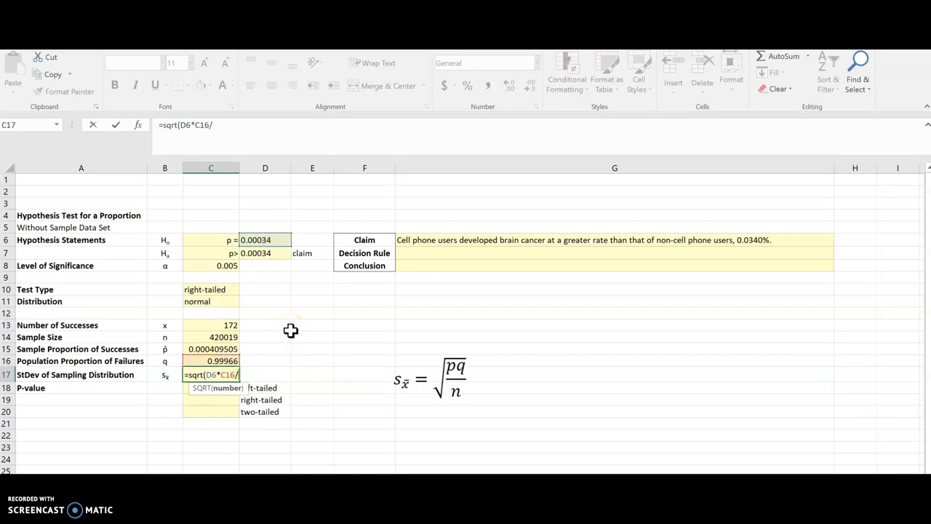
click(209, 337)
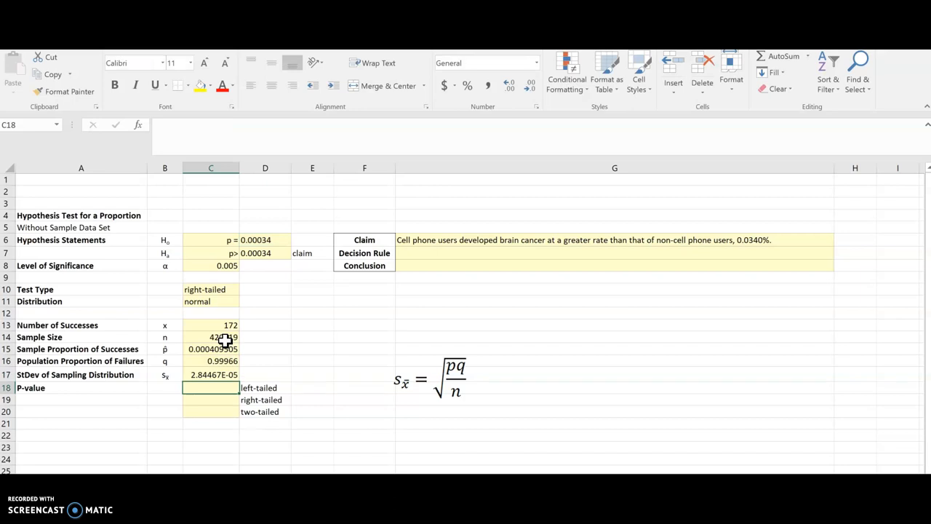
click(209, 435)
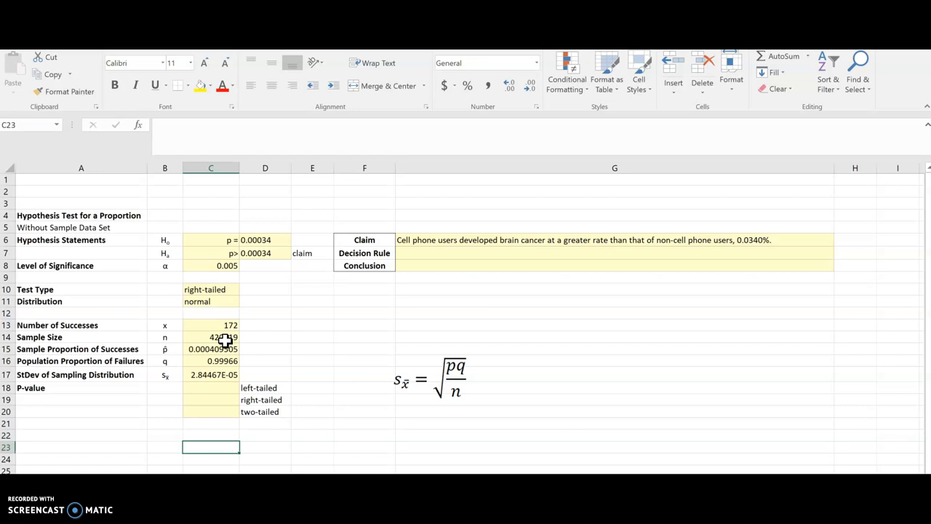
- Begin a =NO normal-distribution formula in the left-tailed P-value cell C18
text(0.)
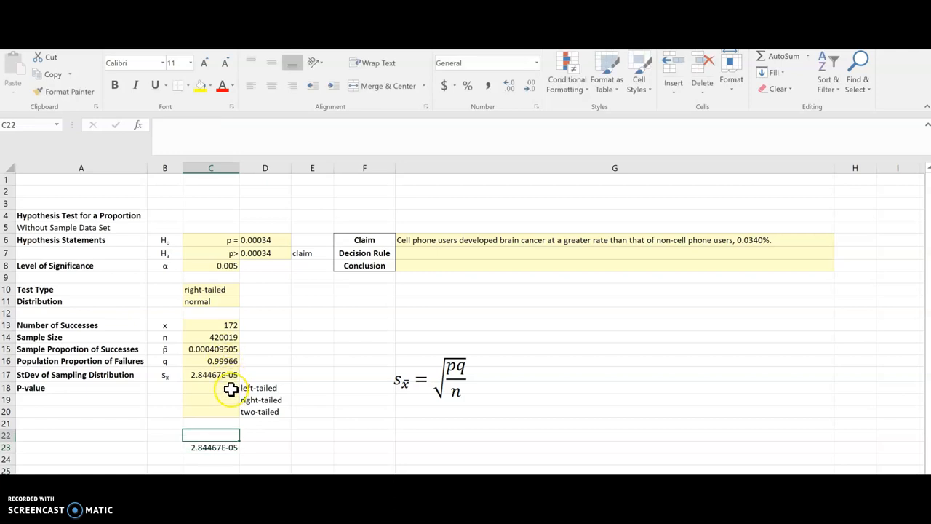
click(210, 387)
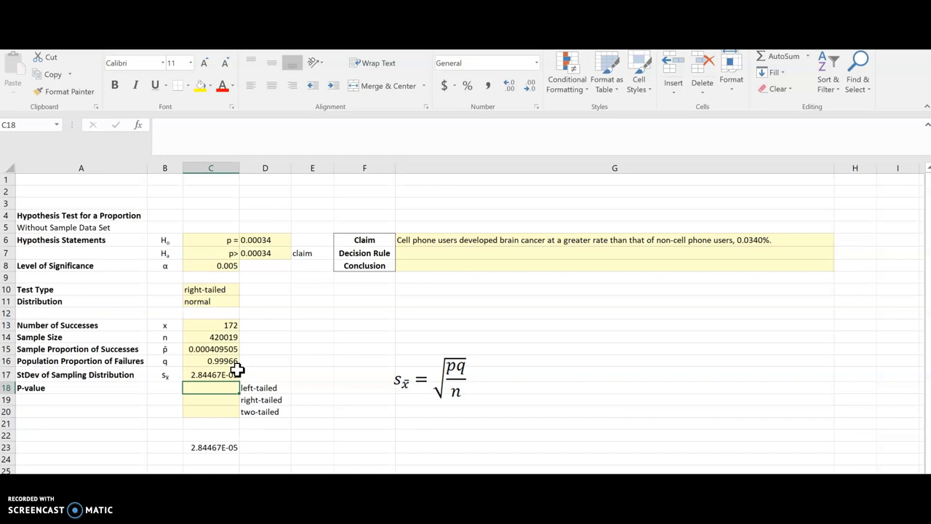
text(=NORM>)
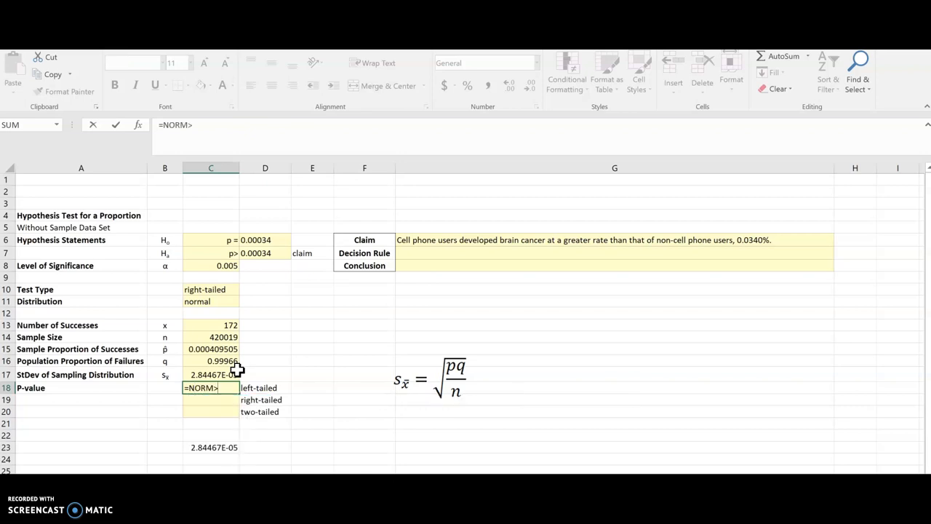
- Accept the NORM.DIST suggestion, leaving the formula's argument list unfinished
text(DIS)
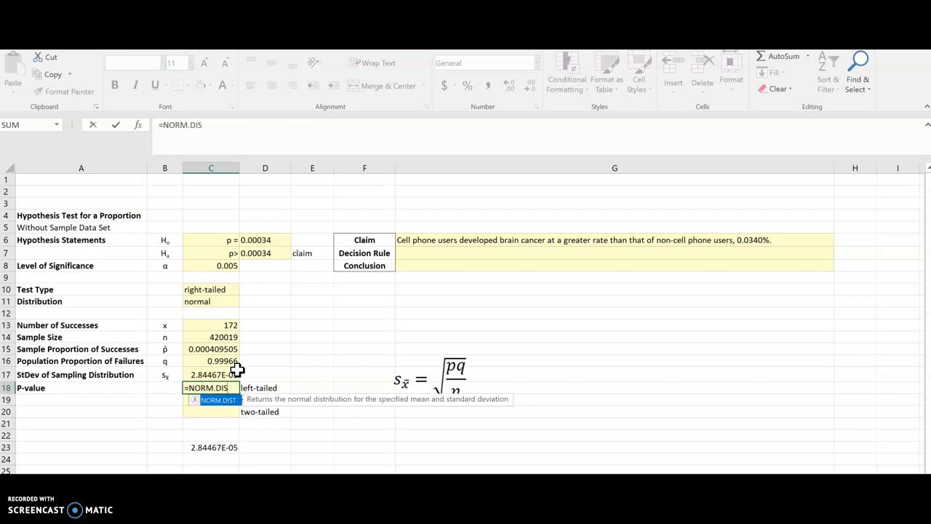
key(Tab)
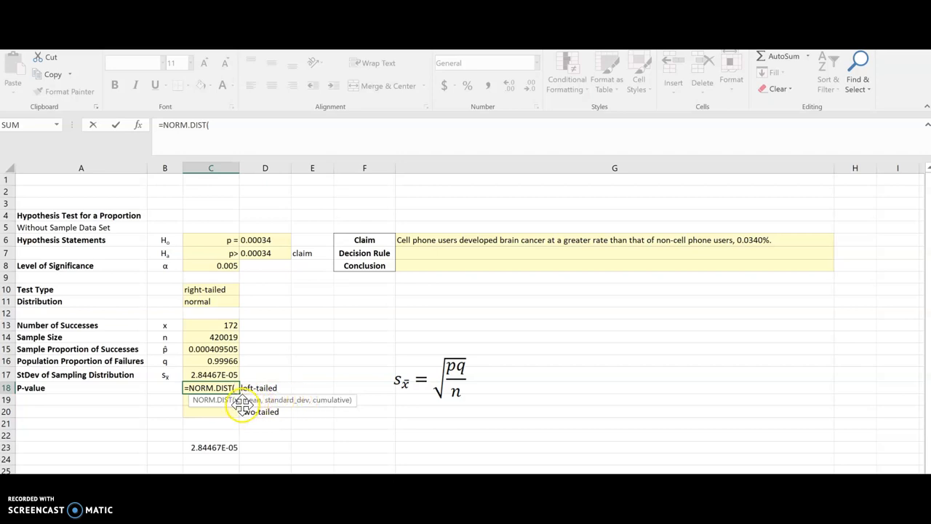
mouse_move(352, 437)
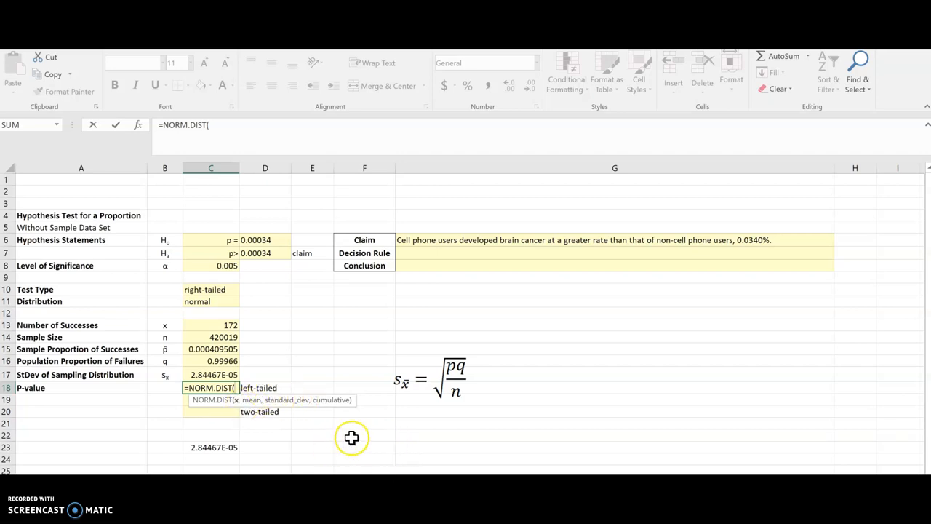
mouse_move(396, 384)
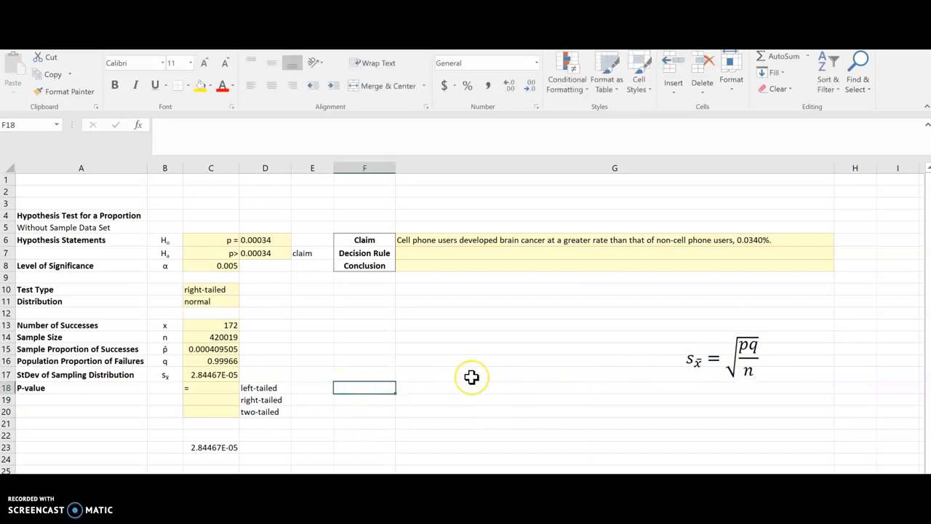
- Write the reminder note NORM.DIST(p-hat, p,sx-bar,1) in F18 beside the left-tailed row
text(NO)
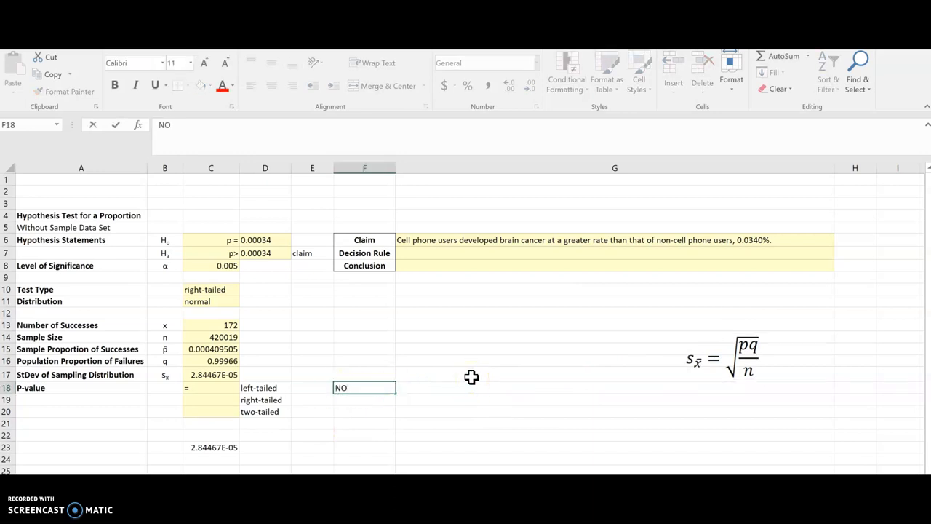
text(NORM.ID)
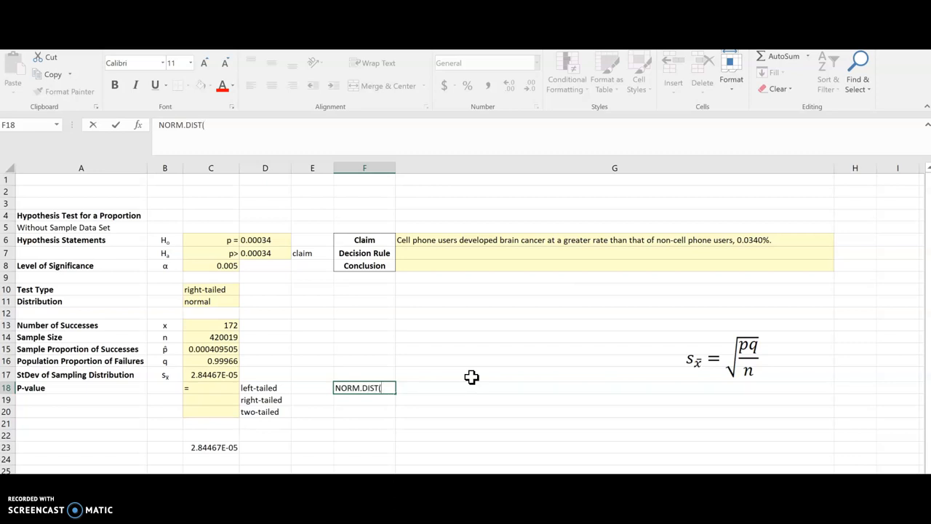
text(phat)
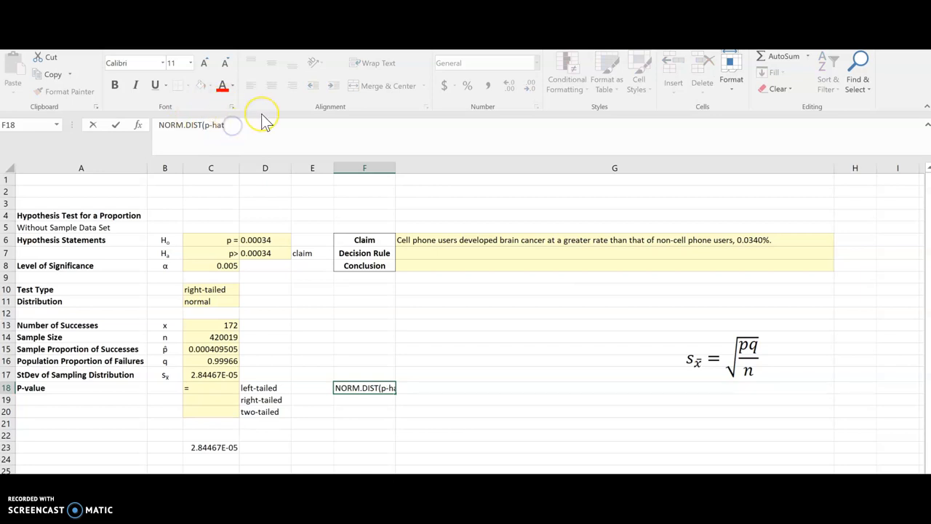
text(,)
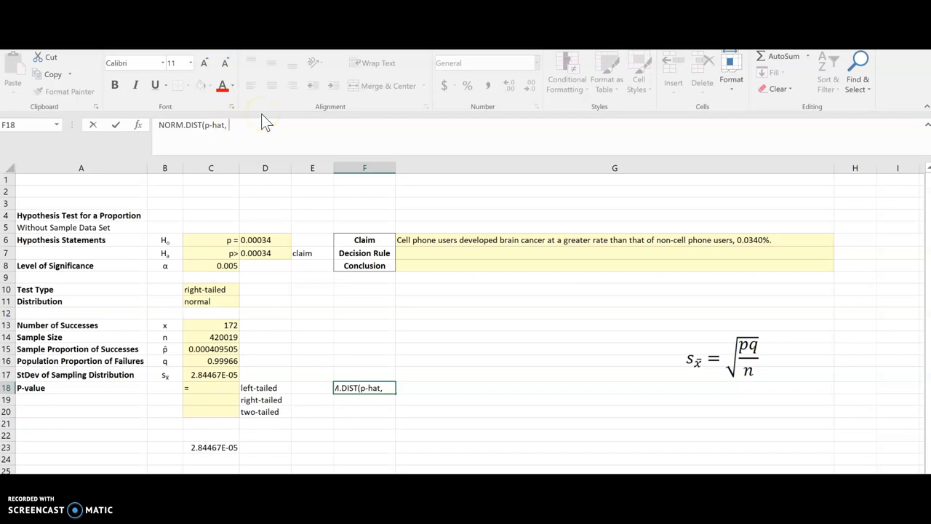
text(p)
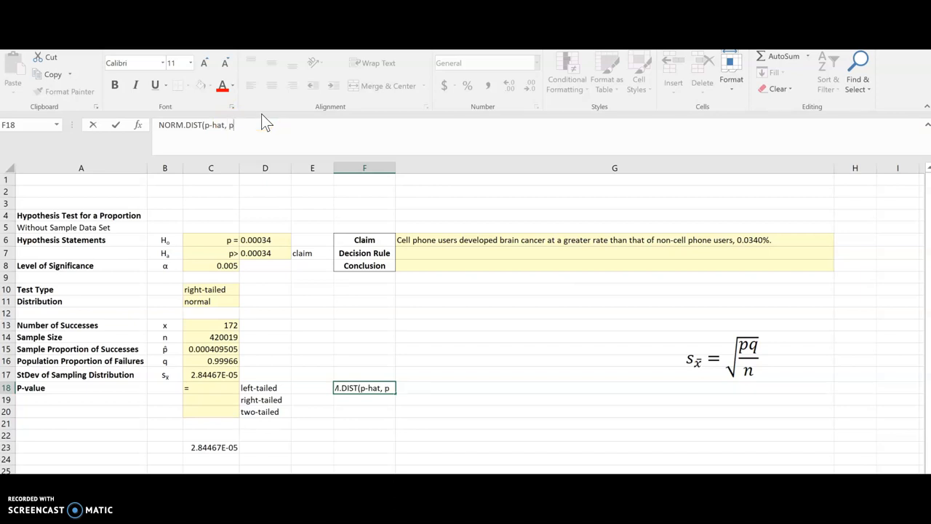
text(sx)
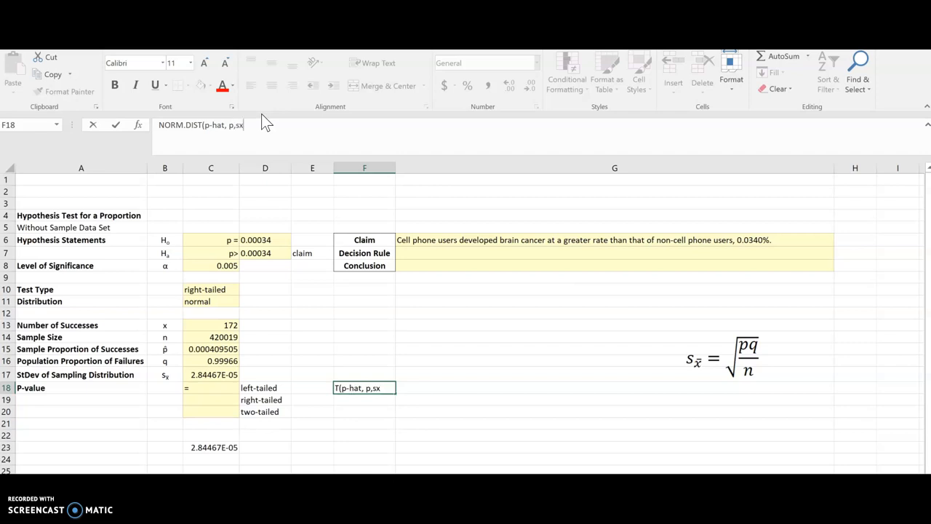
text(-bar)
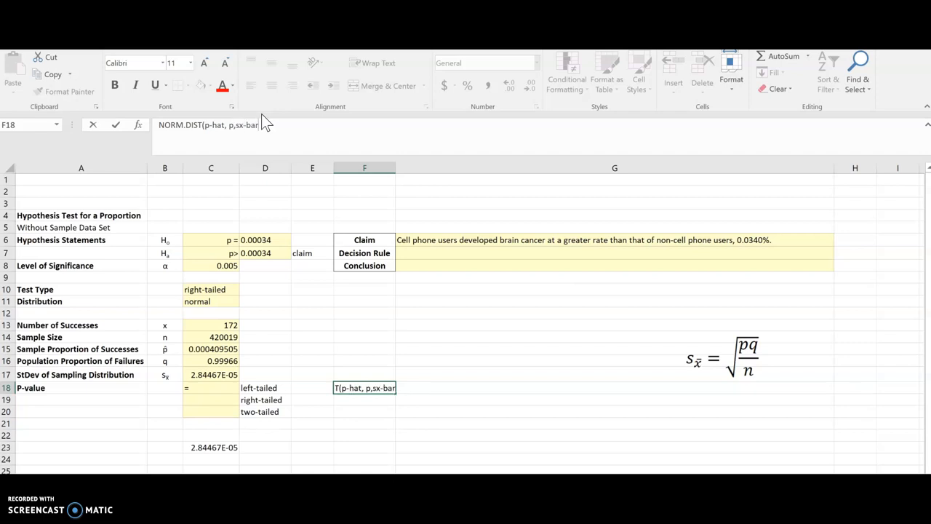
text(1))
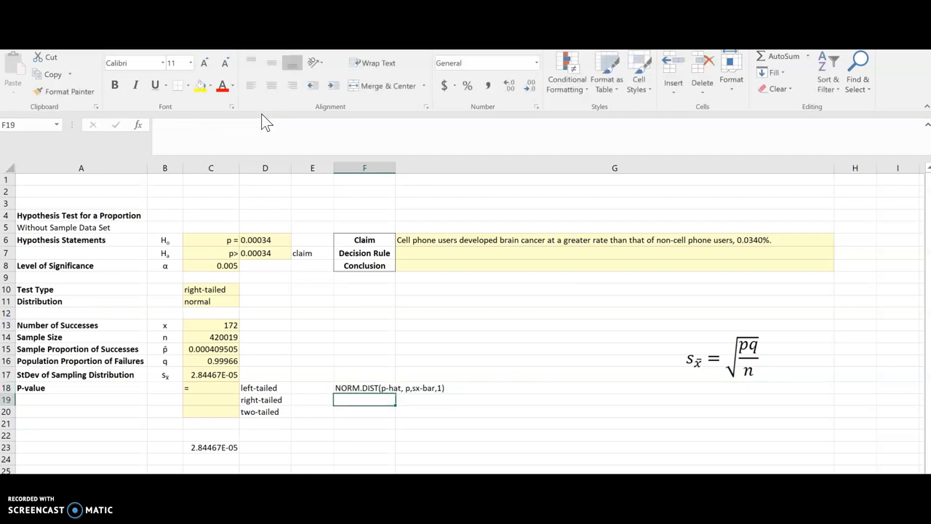
mouse_move(264, 116)
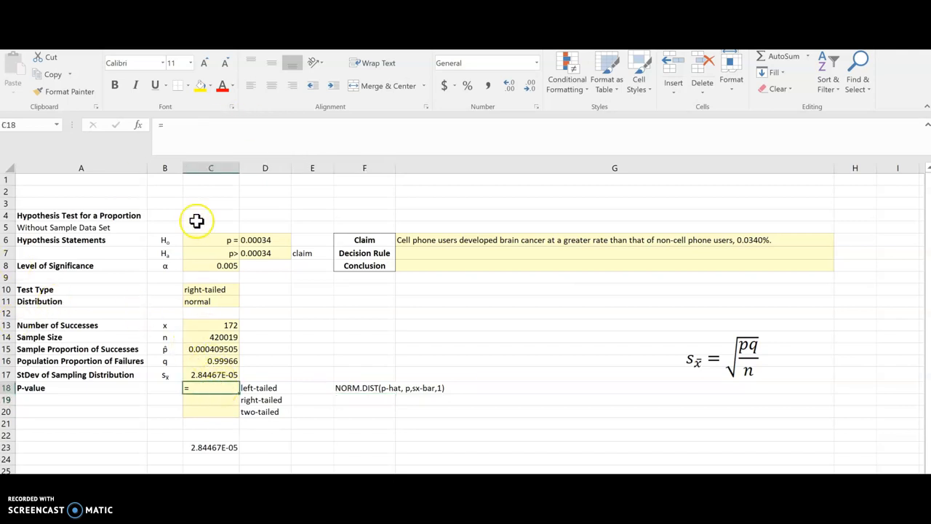
- Compute the left-tailed P-value as NORM.DIST(C15,D6,C17,TRUE), giving 0.992724304
text(NORM.DIST)
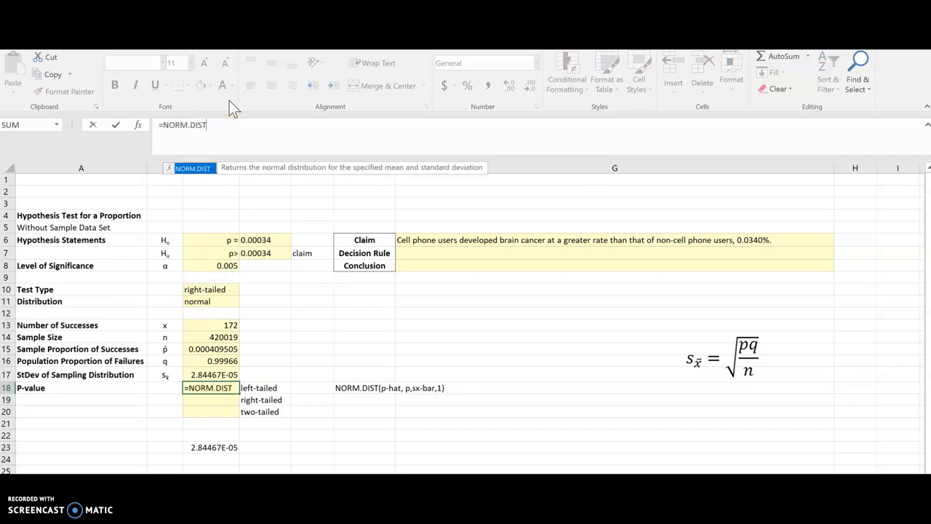
text(()
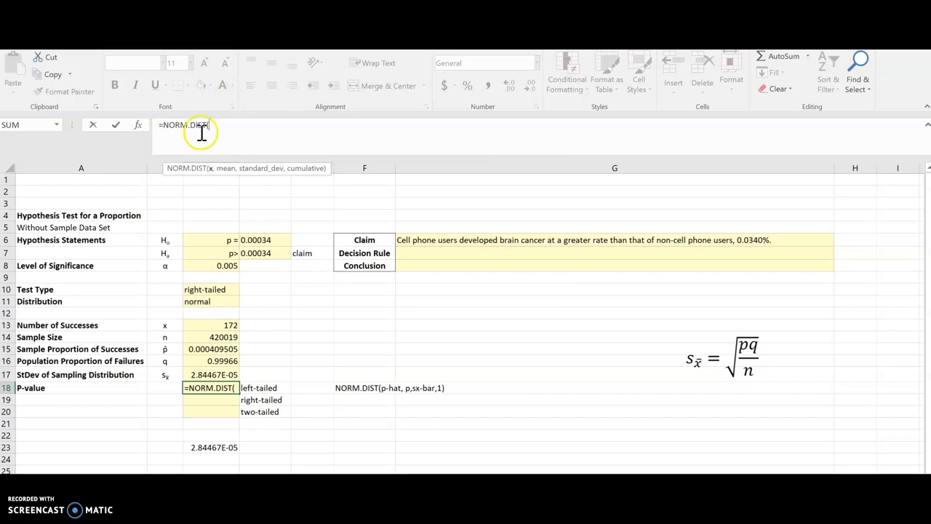
click(211, 349)
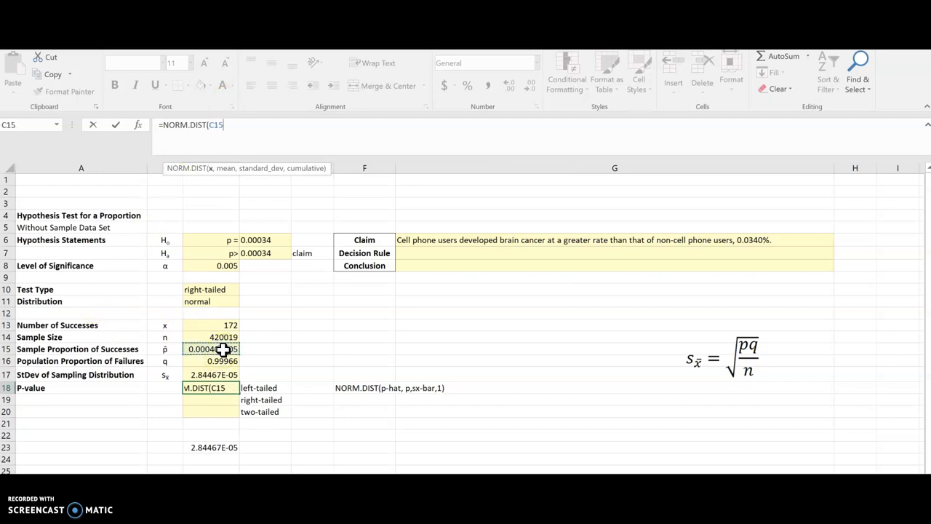
text(,)
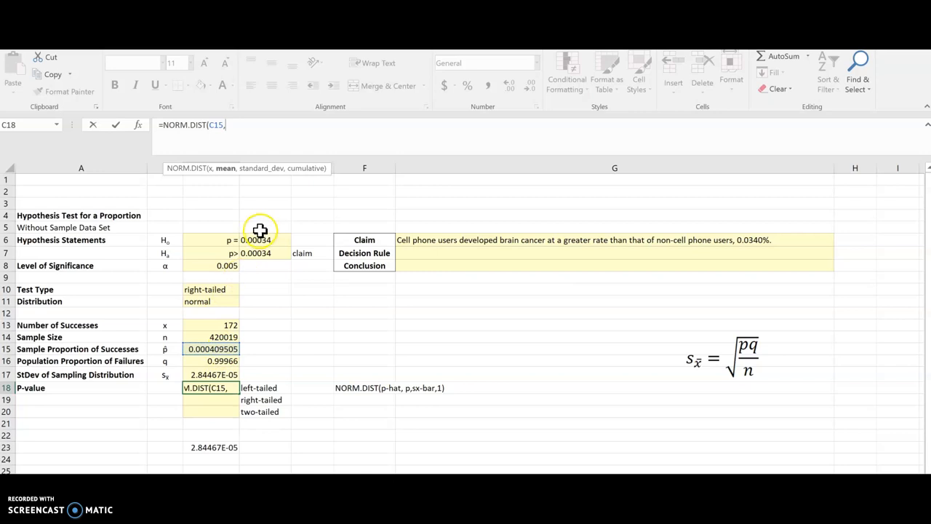
click(261, 238)
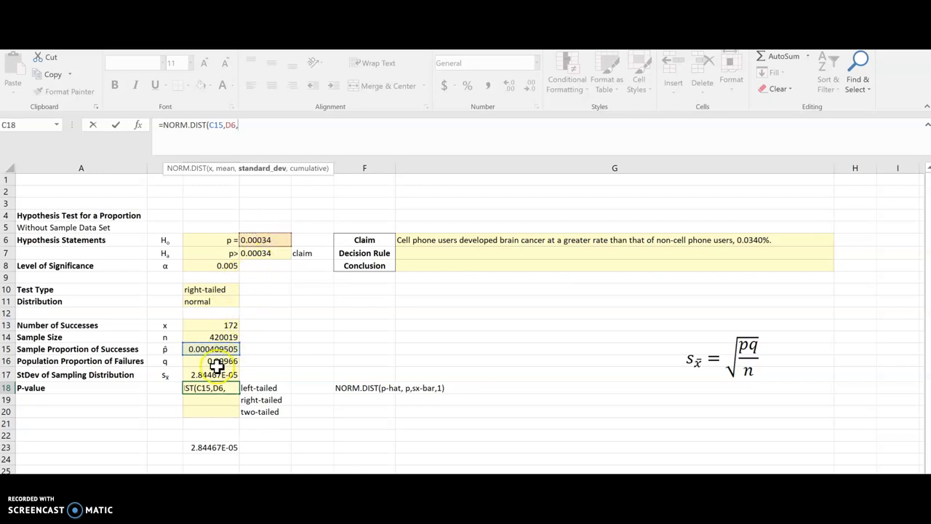
click(212, 374)
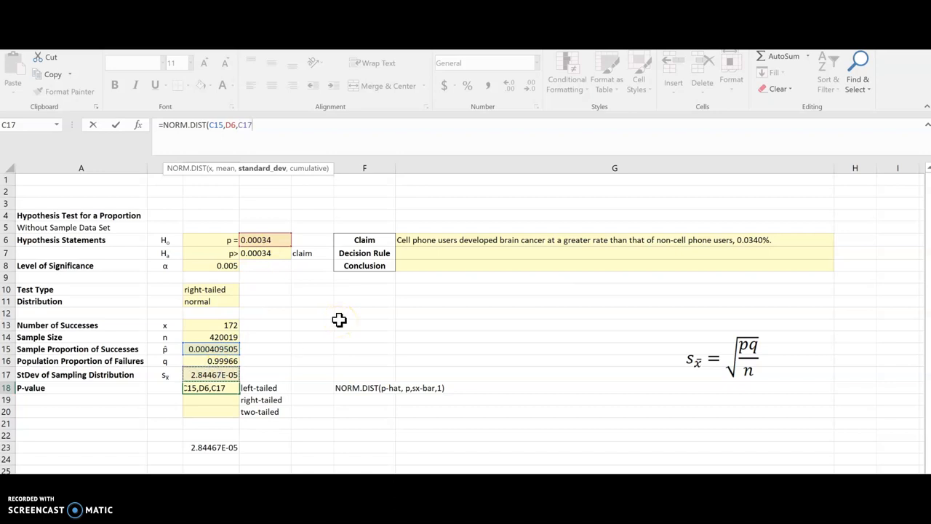
text(,)
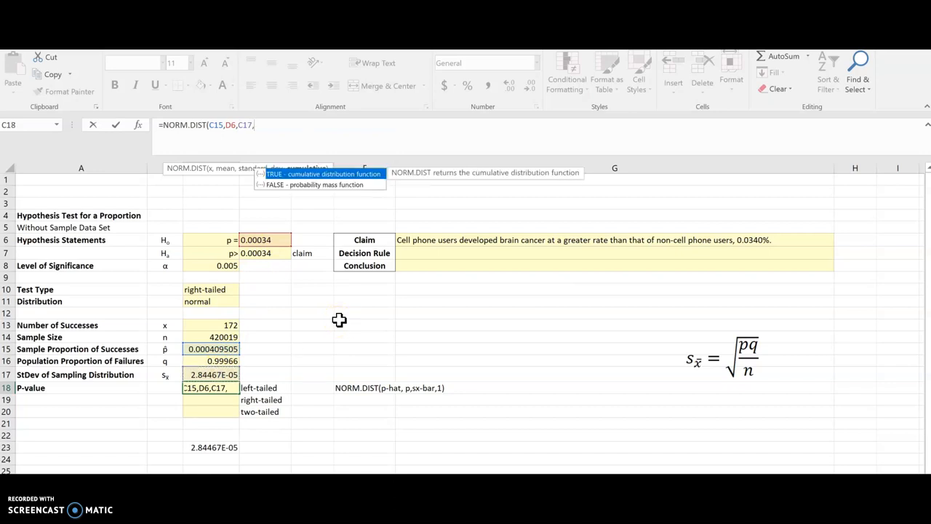
text(TRUE)
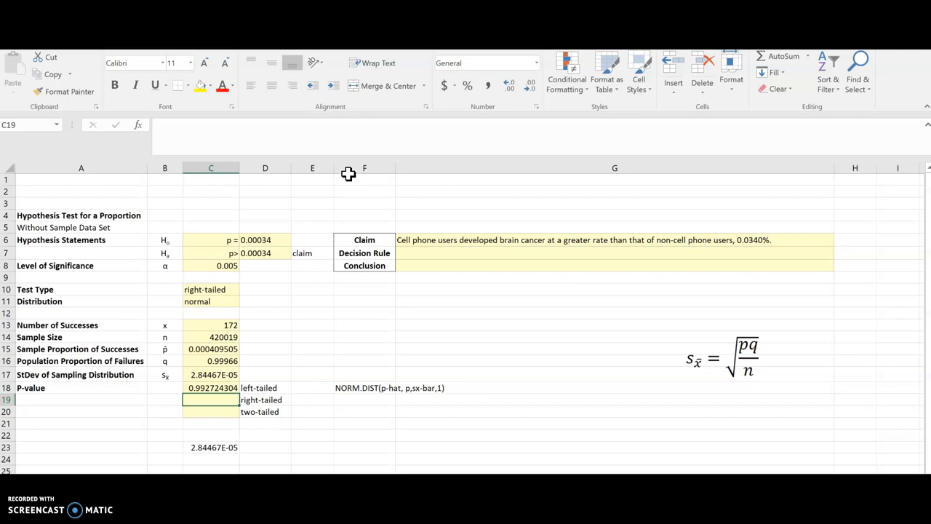
- Compute the right-tailed p-value as =1-C18, giving 0.007275696, and begin the two-tailed formula
text(=)
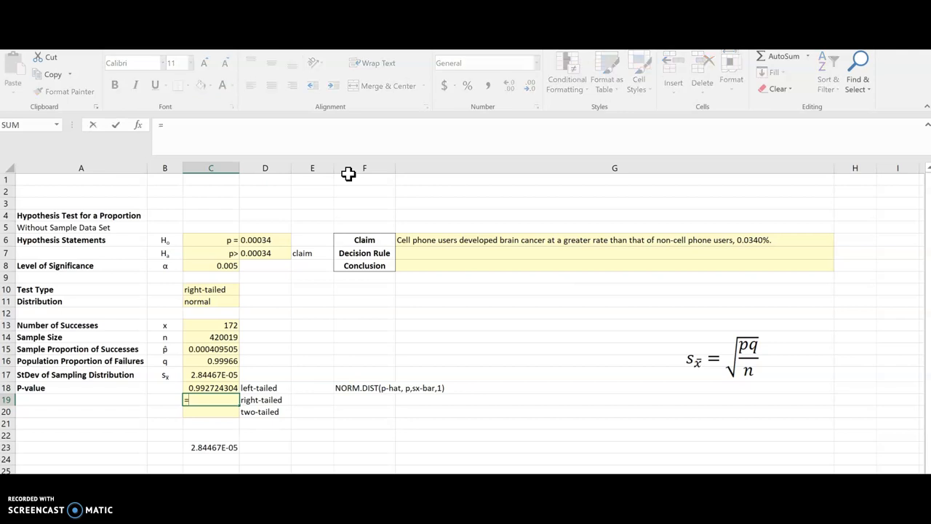
text(1-C18)
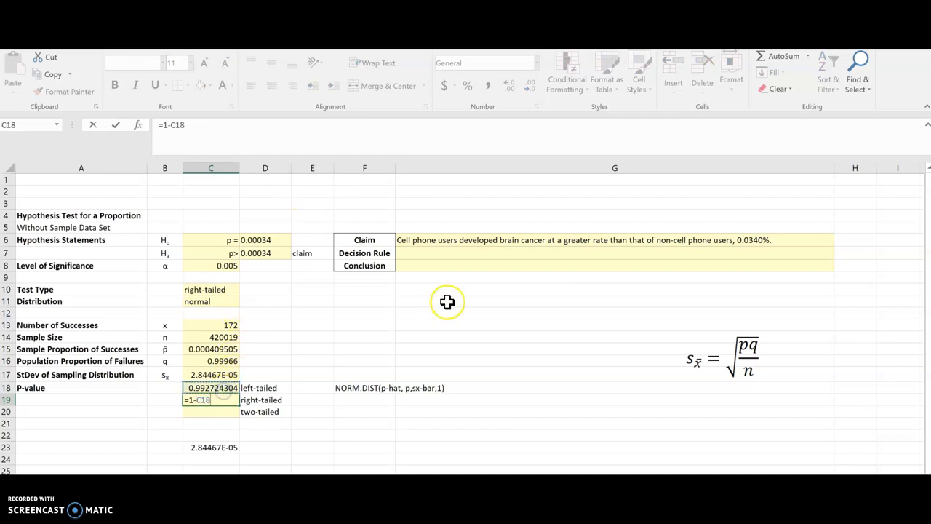
key(enter)
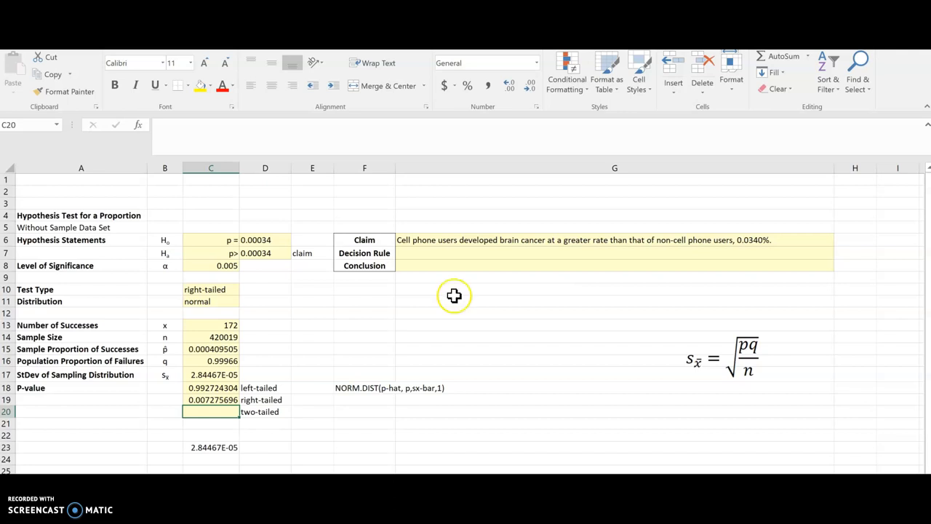
mouse_move(472, 296)
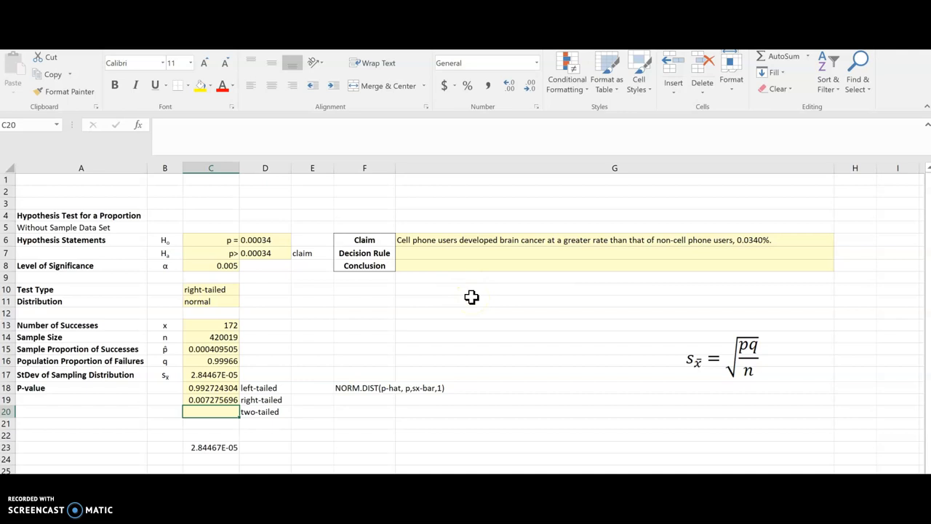
text(=)
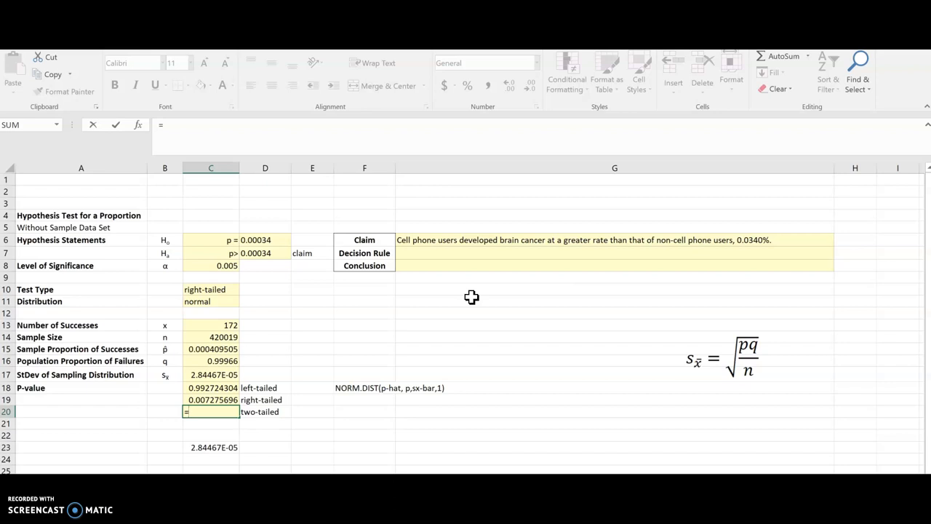
- Enter =2*MIN(C18:C19) for the two-tailed p-value, giving 0.014551392, then check alpha
text(2*)
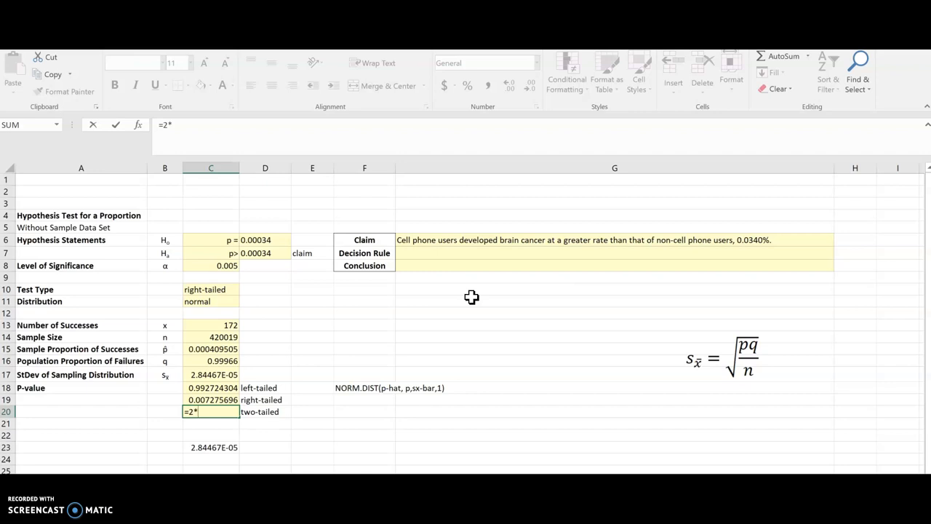
text(MIN)
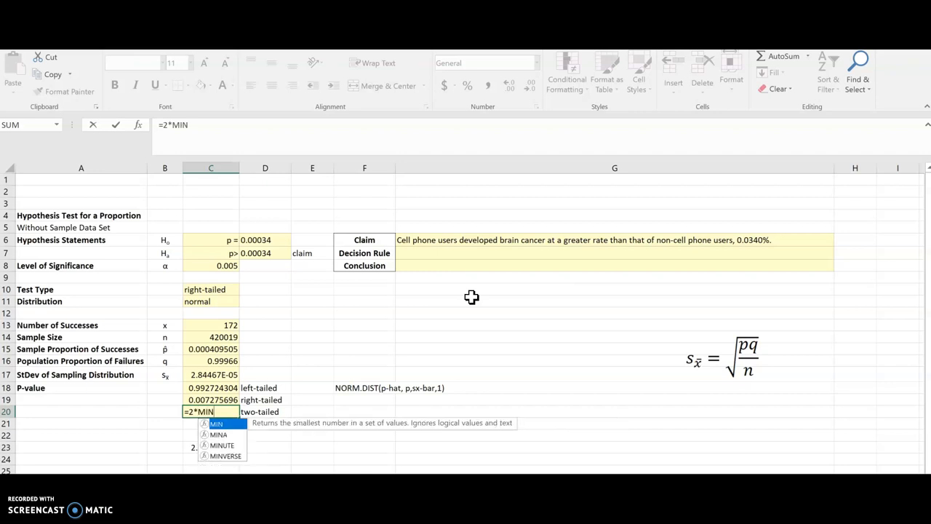
text(()
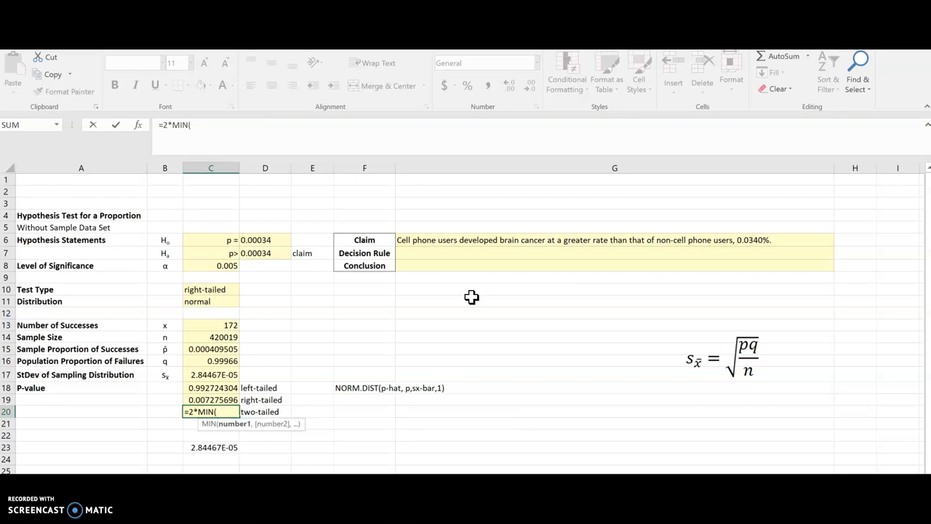
drag(211, 387, 211, 399)
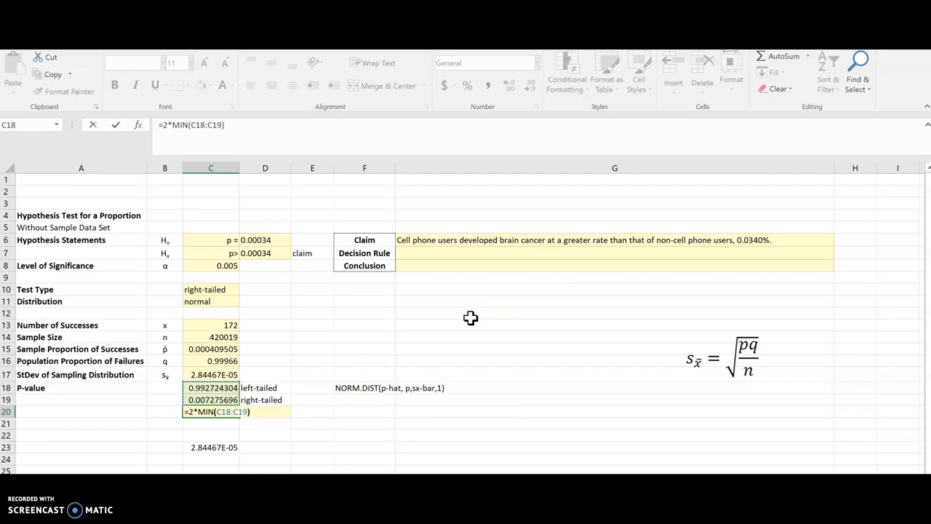
click(211, 410)
text(two-tailed)
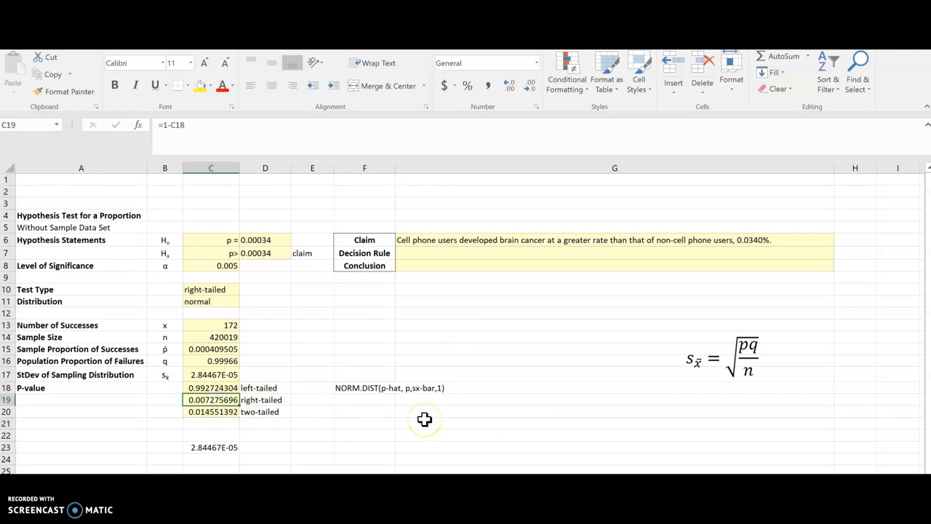
mouse_move(419, 420)
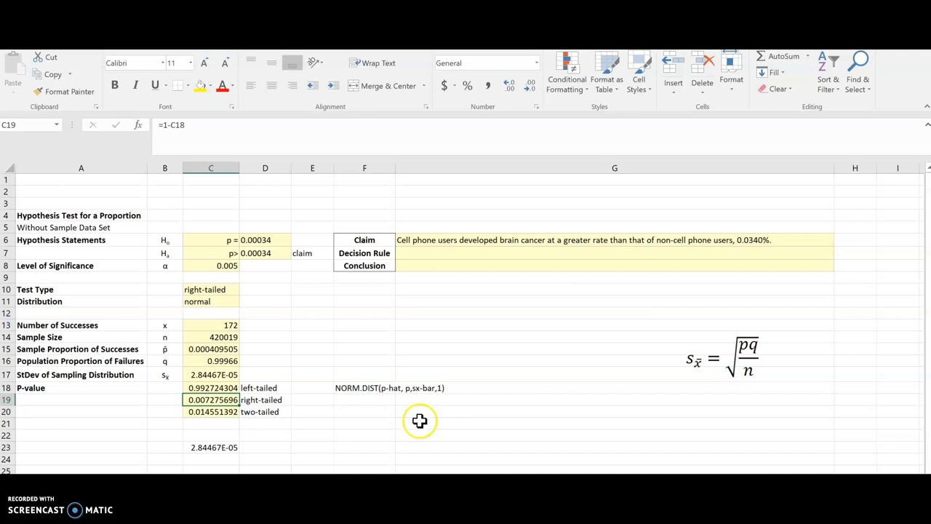
click(211, 265)
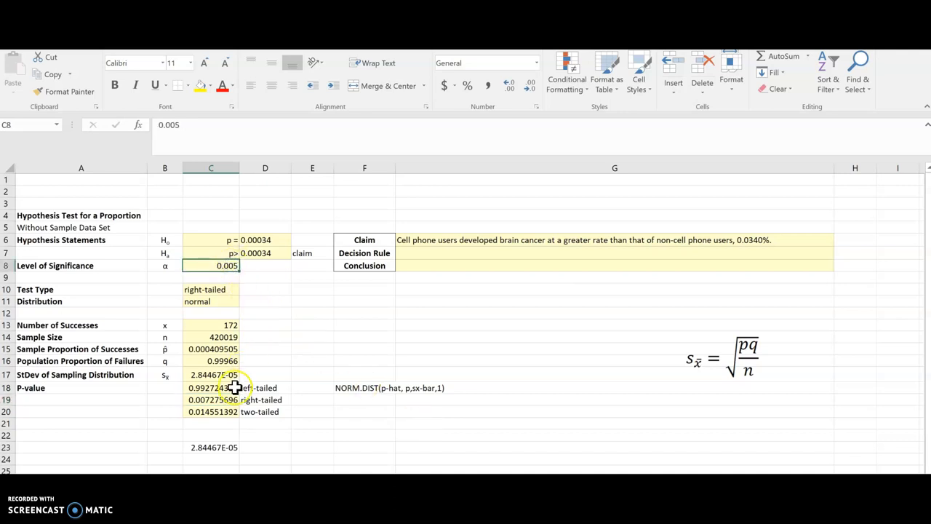
- Note '> alpha' beside the right-tailed p-value and set the decision rule to 'Fail to reject the null hypothesis'
click(210, 398)
text(> al)
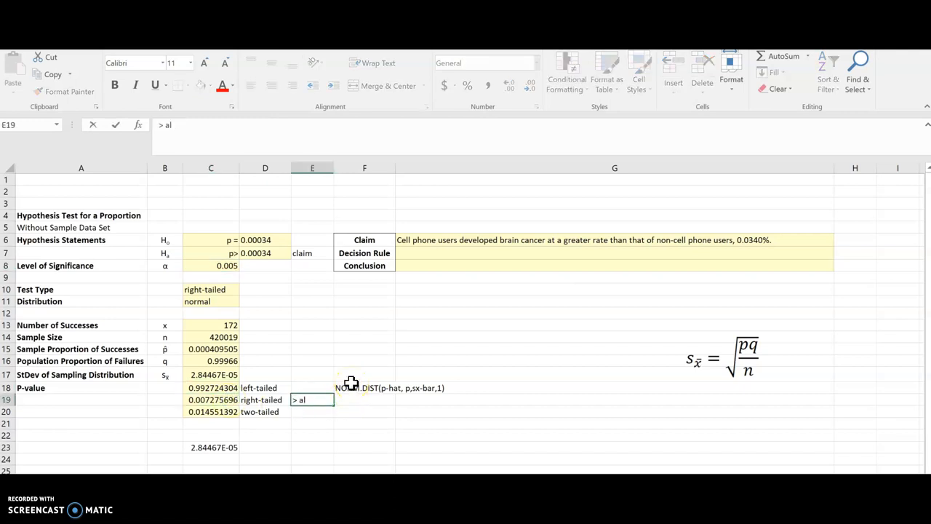
text(pha)
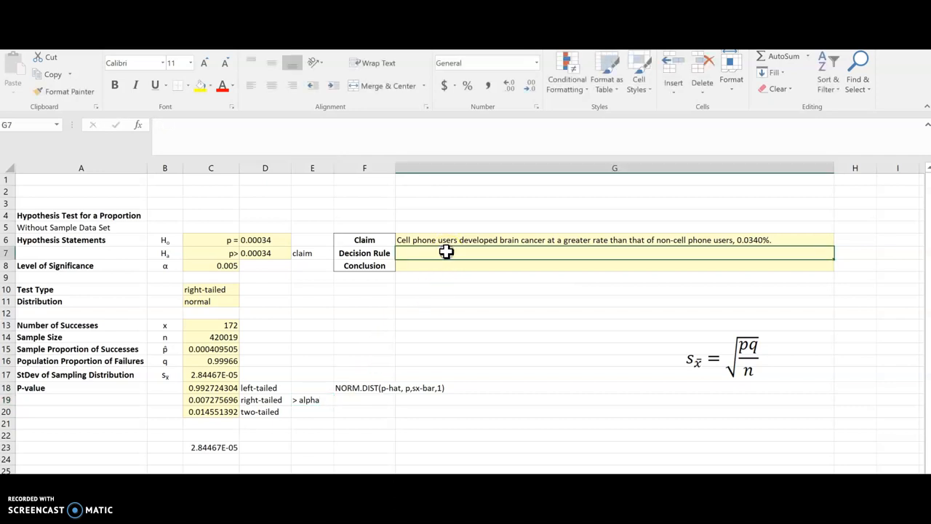
text(Fail to reject the null)
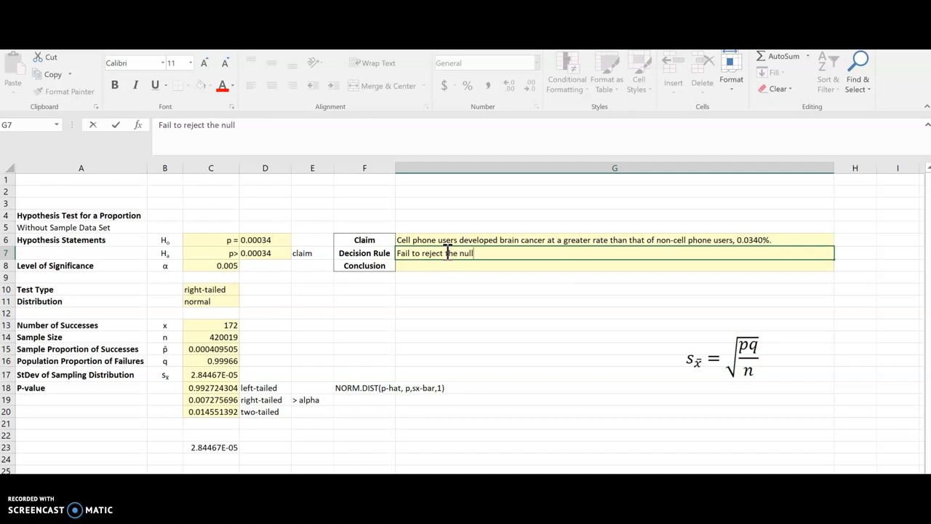
text(hypothesis)
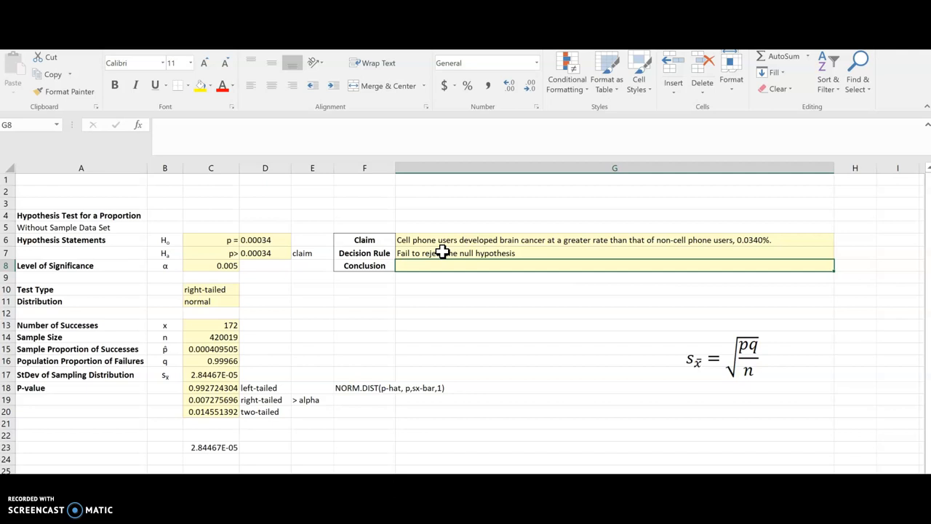
- Write the conclusion: not enough evidence supports the claim that the population proportion is greater than 0.0340
click(311, 254)
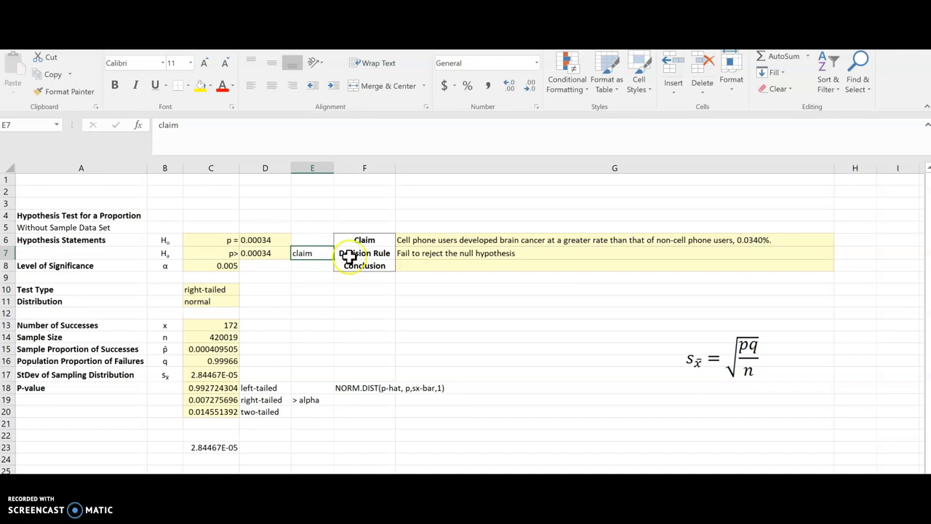
text(There is)
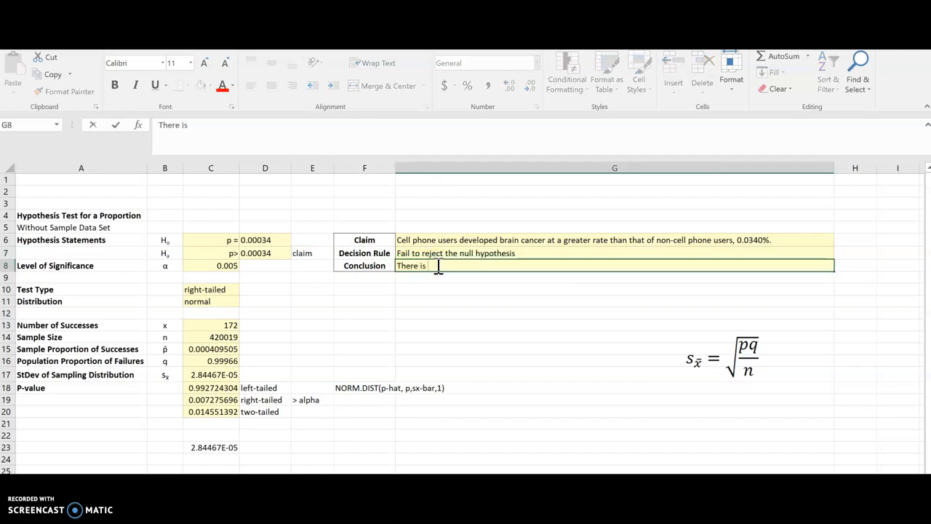
text(not enough evid)
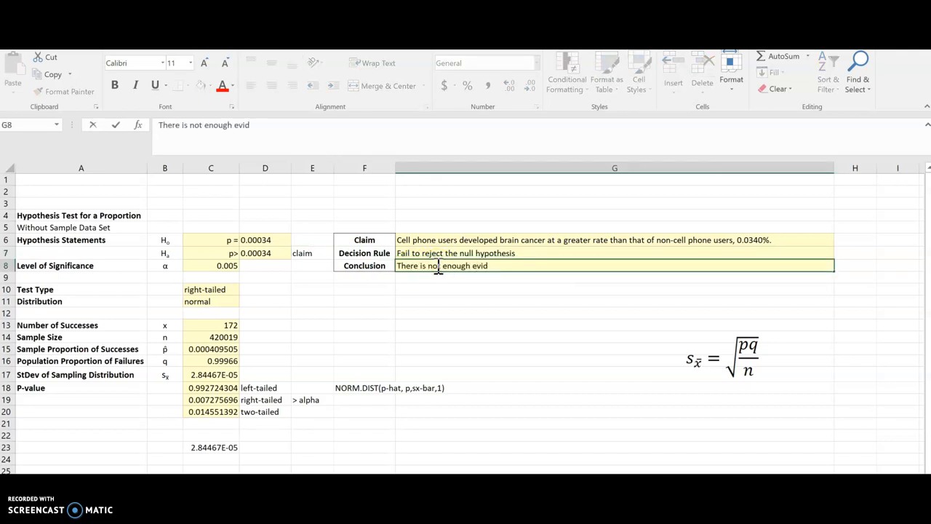
text(ence to support the)
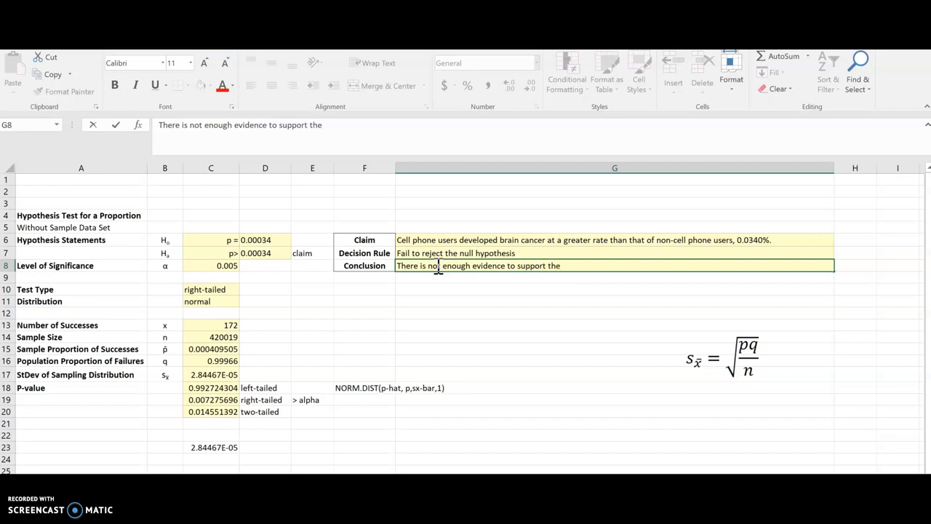
text(claim)
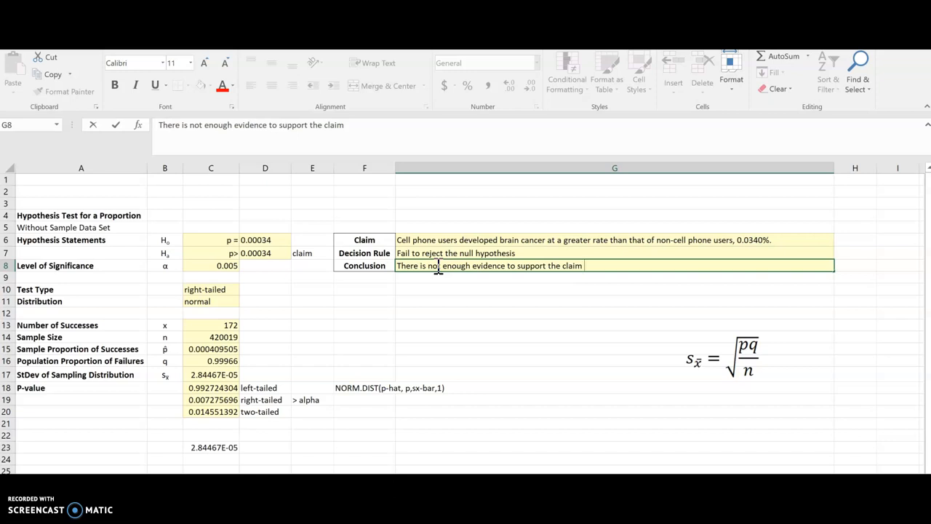
text(that the populati)
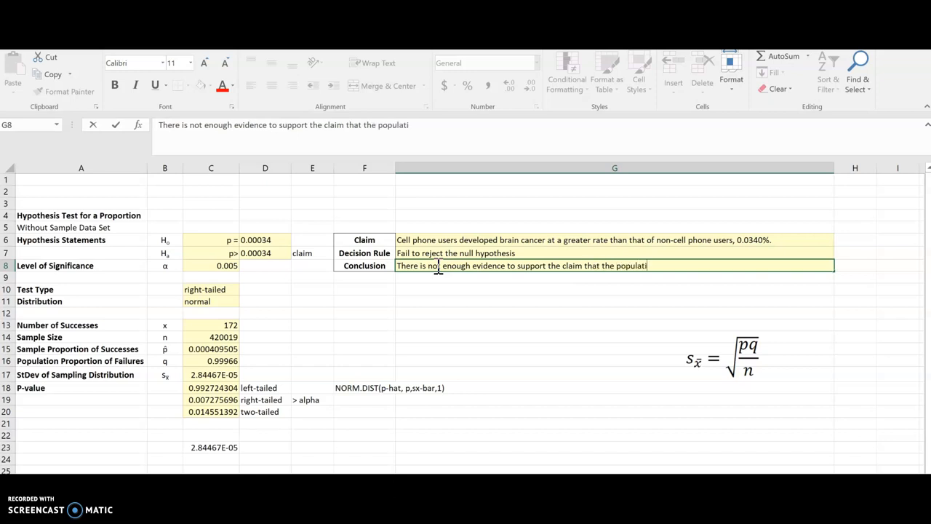
text(on proportion is greater than)
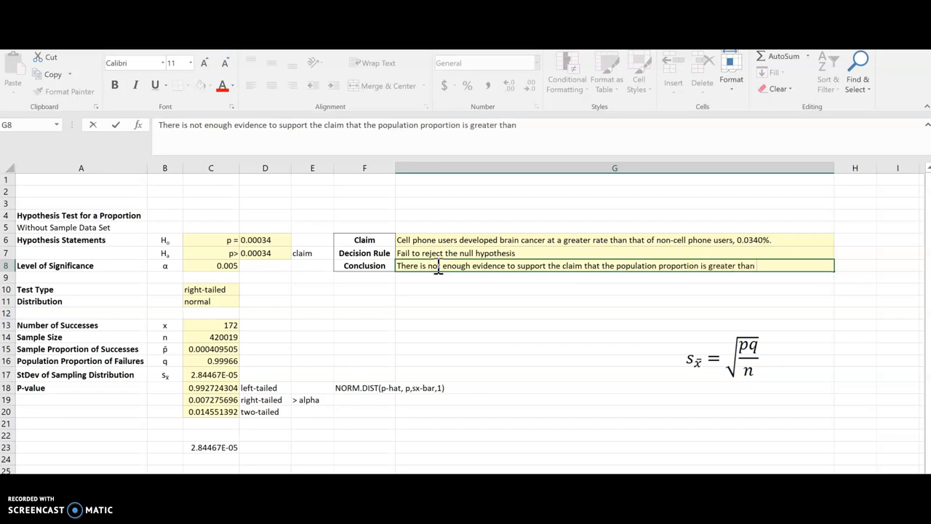
text(0.0340)
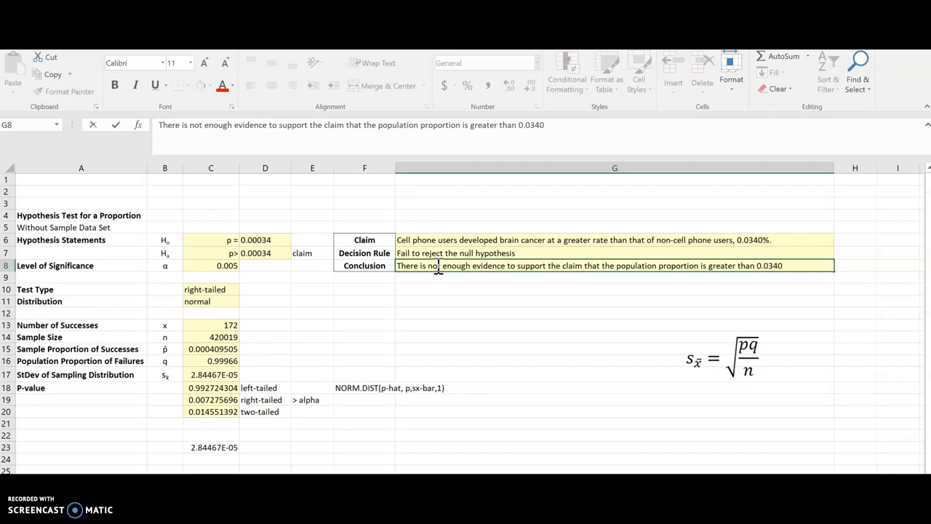